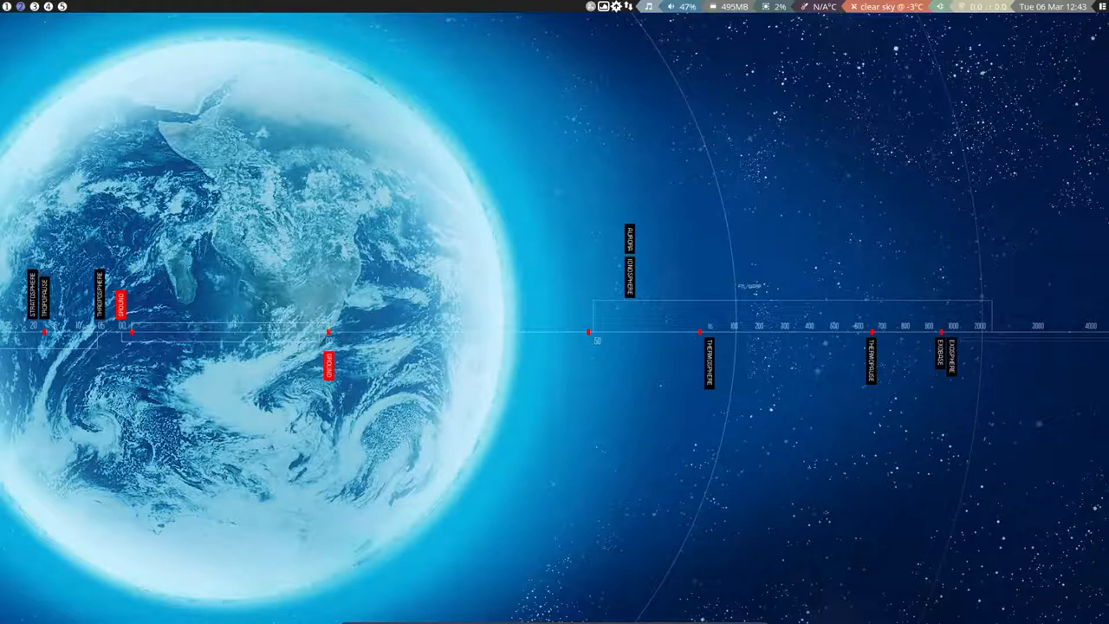
Step: Launch a termite terminal and start entering the pksyua upgrade alias
key("ctrl+alt+t")
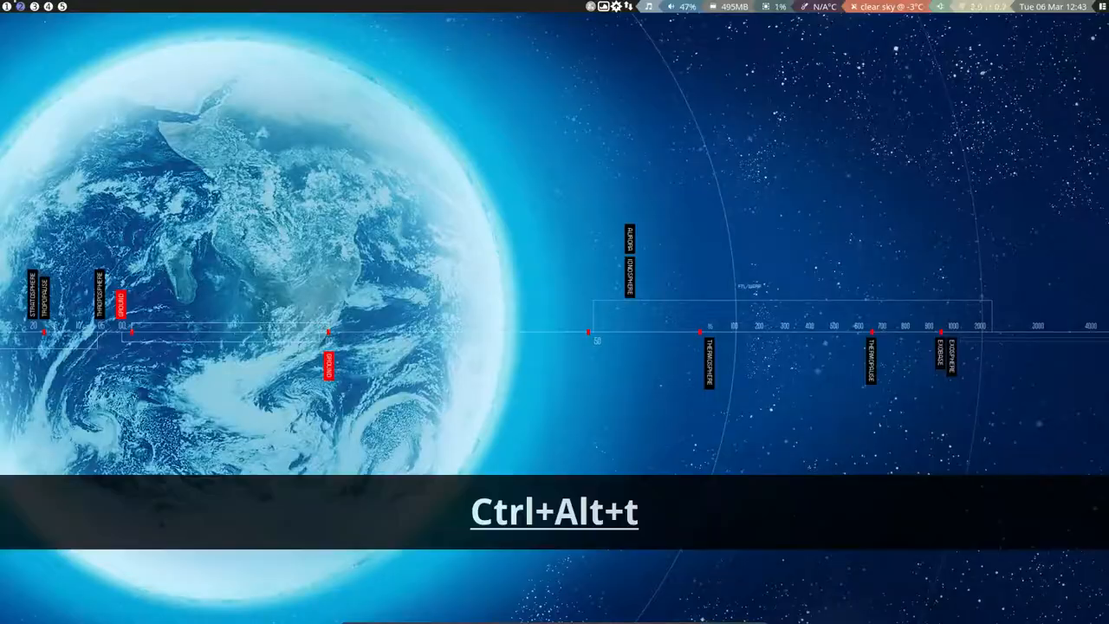
key("ctrl+alt+t")
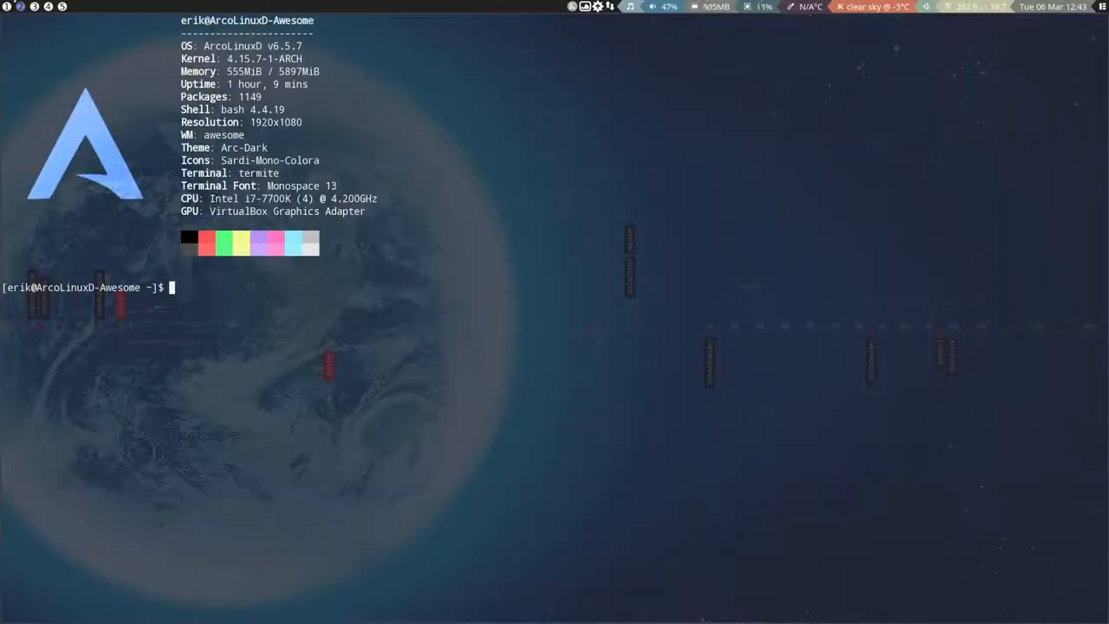
type("pks")
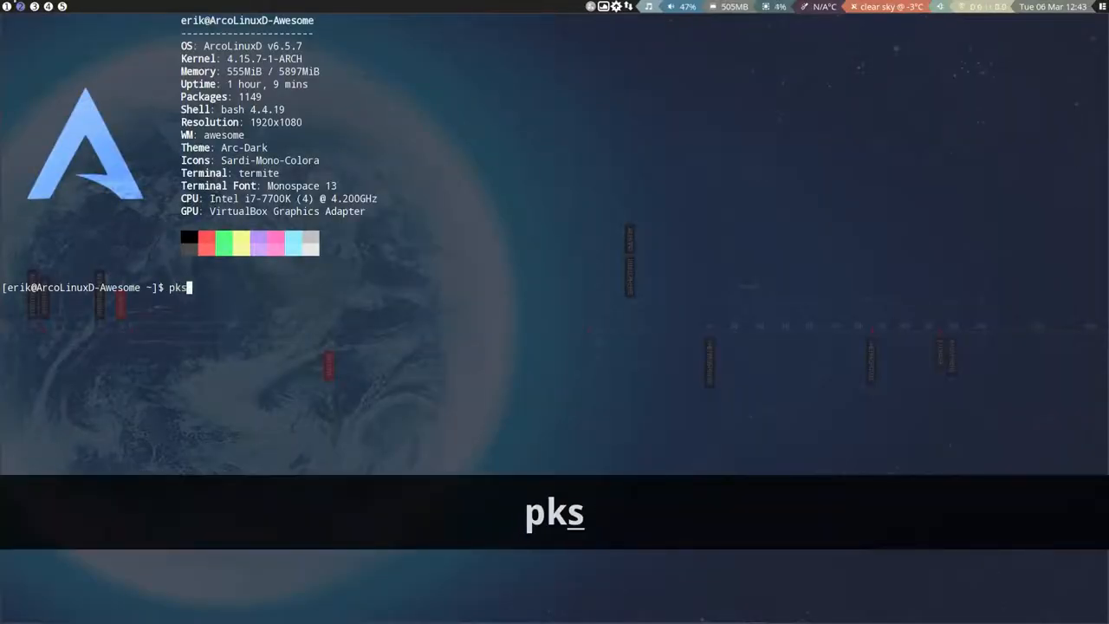
type("yu")
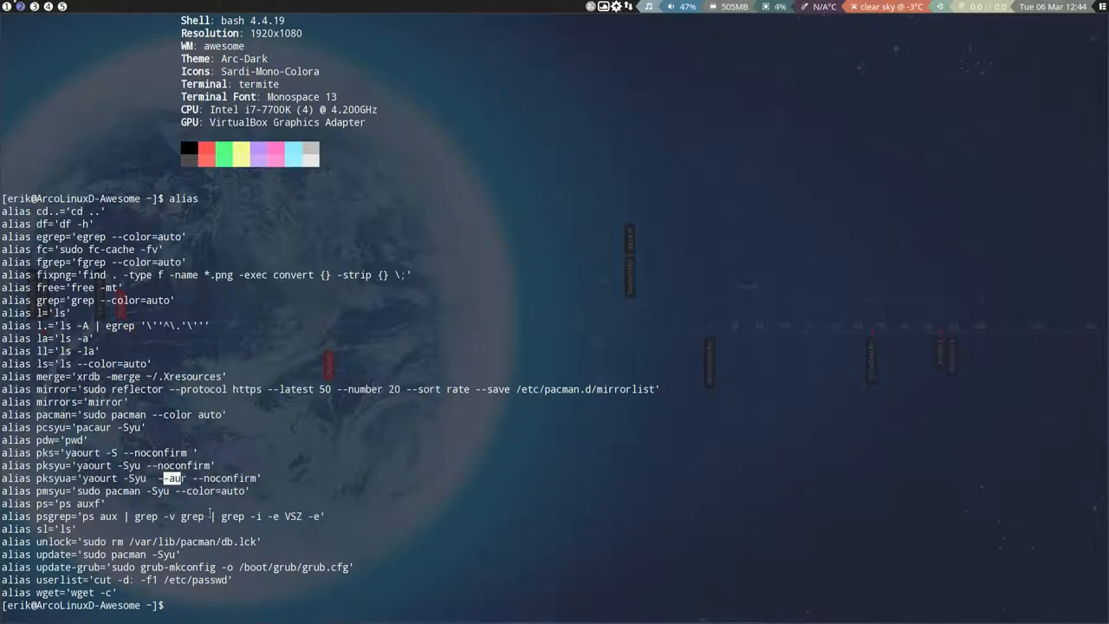
Step: Run the pksyua full system upgrade alias in the terminal
type("pksyua")
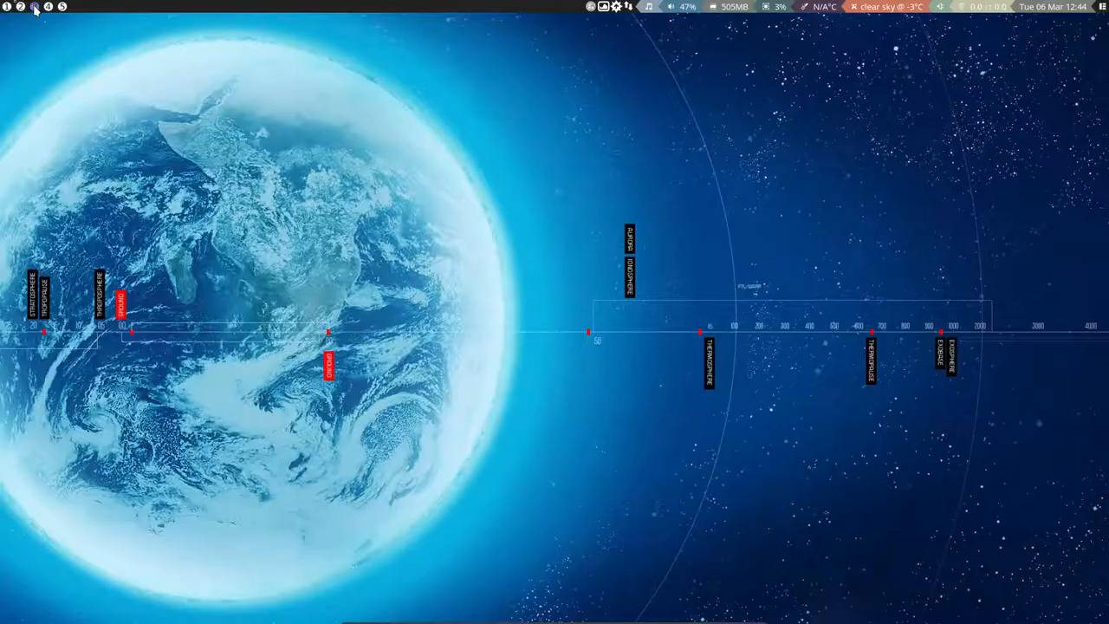
Step: Launch Meld with Super+F5 and choose Directory comparison
key("Super+F5")
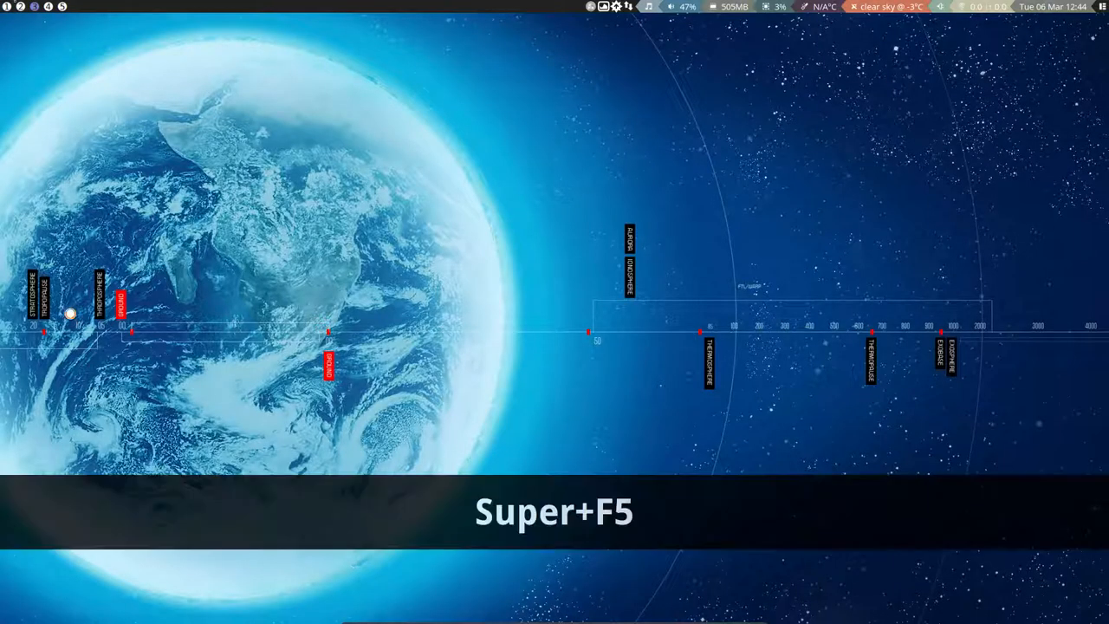
key("Super+F5")
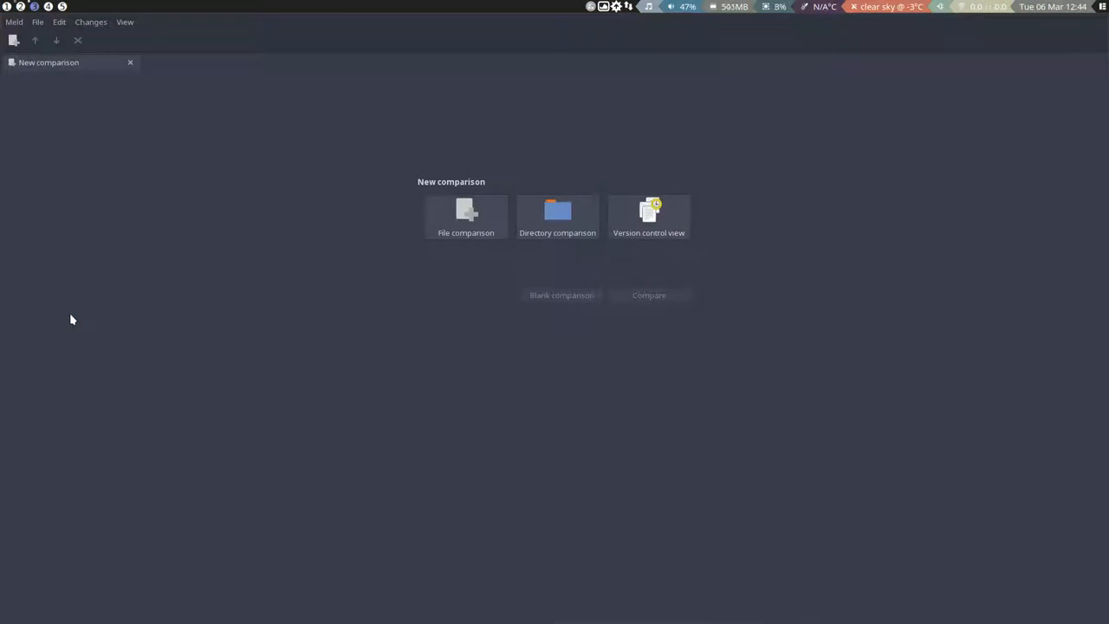
mouse_move(274, 298)
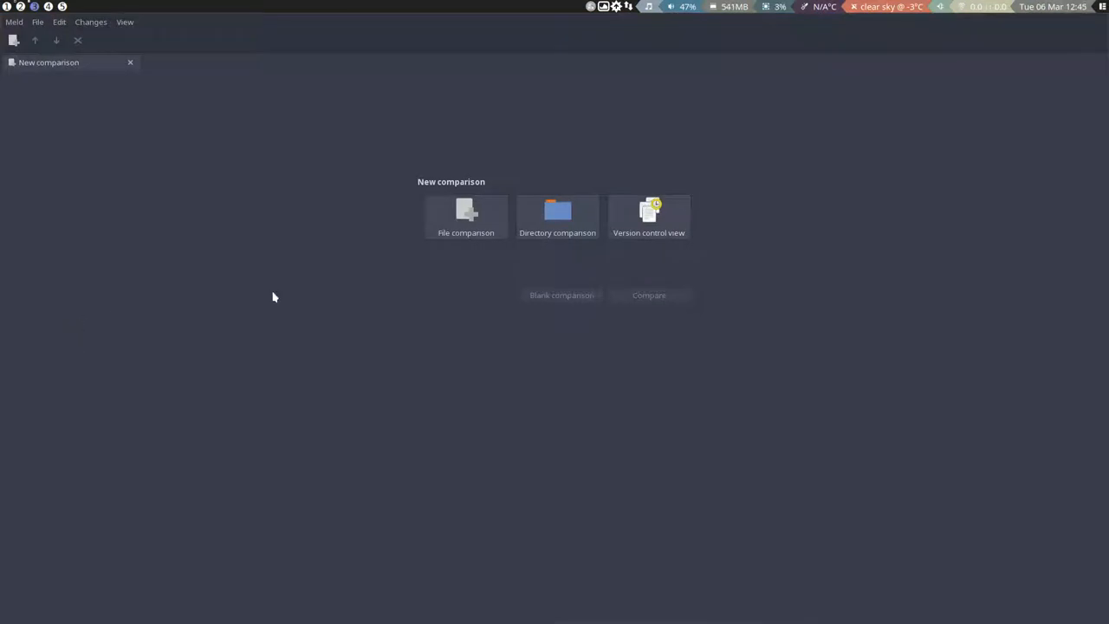
left_click(558, 217)
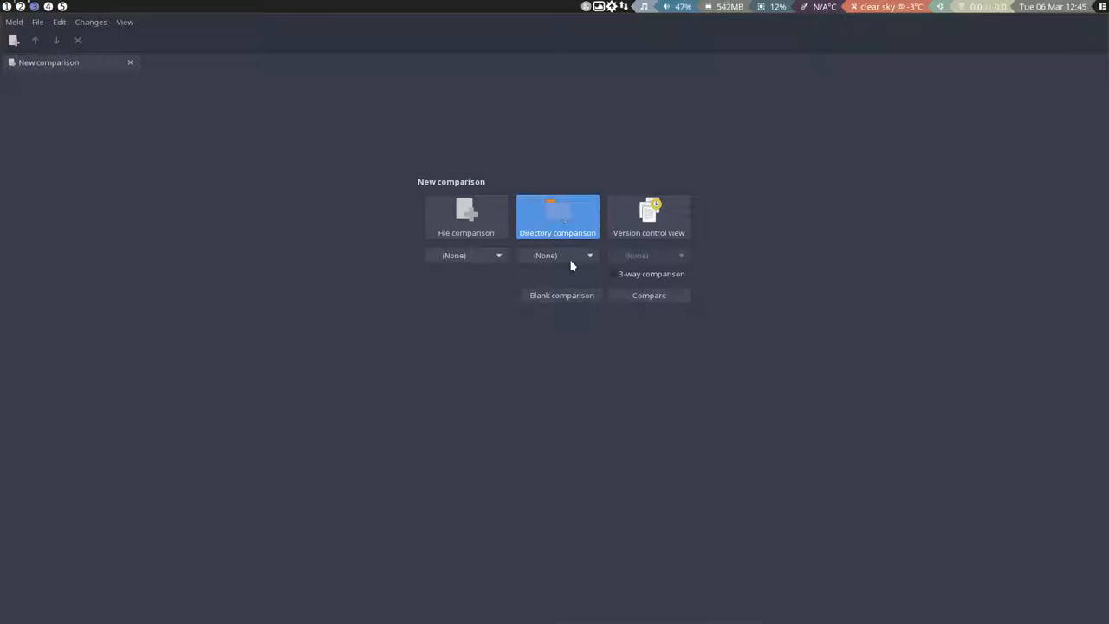
Step: Point the second slot at the personal awesome folder and the first at the skel reference folder
left_click(589, 255)
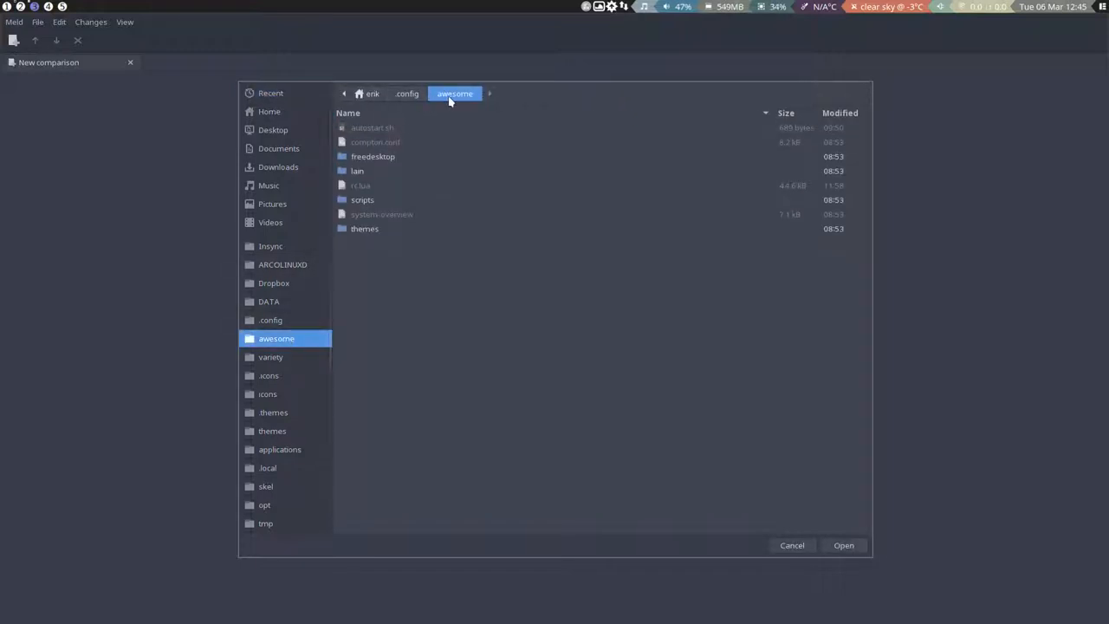
left_click(842, 544)
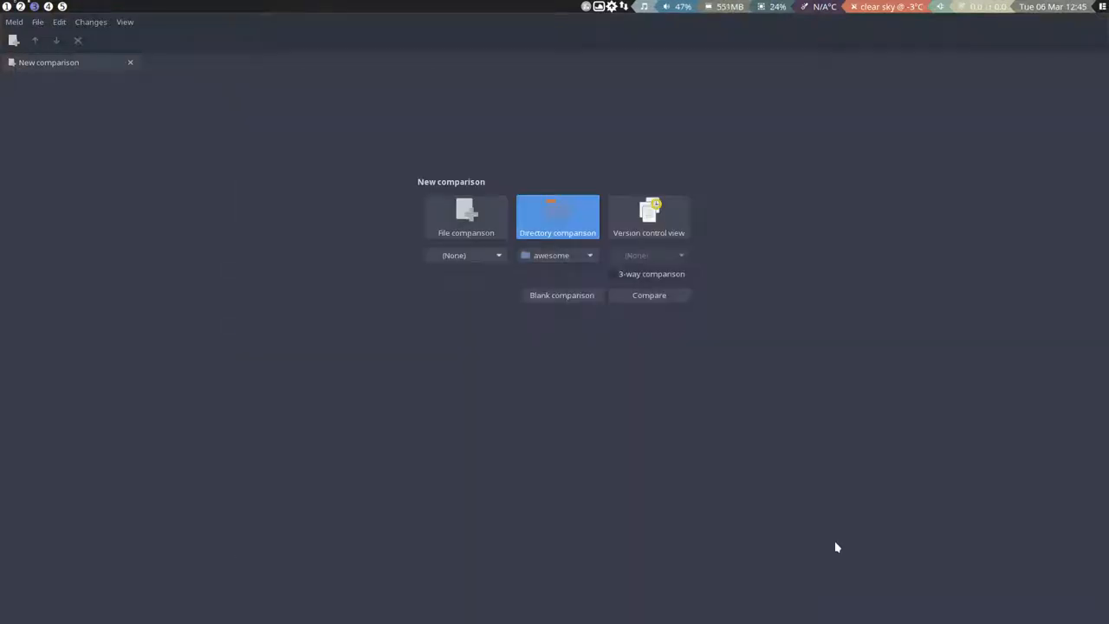
left_click(558, 255)
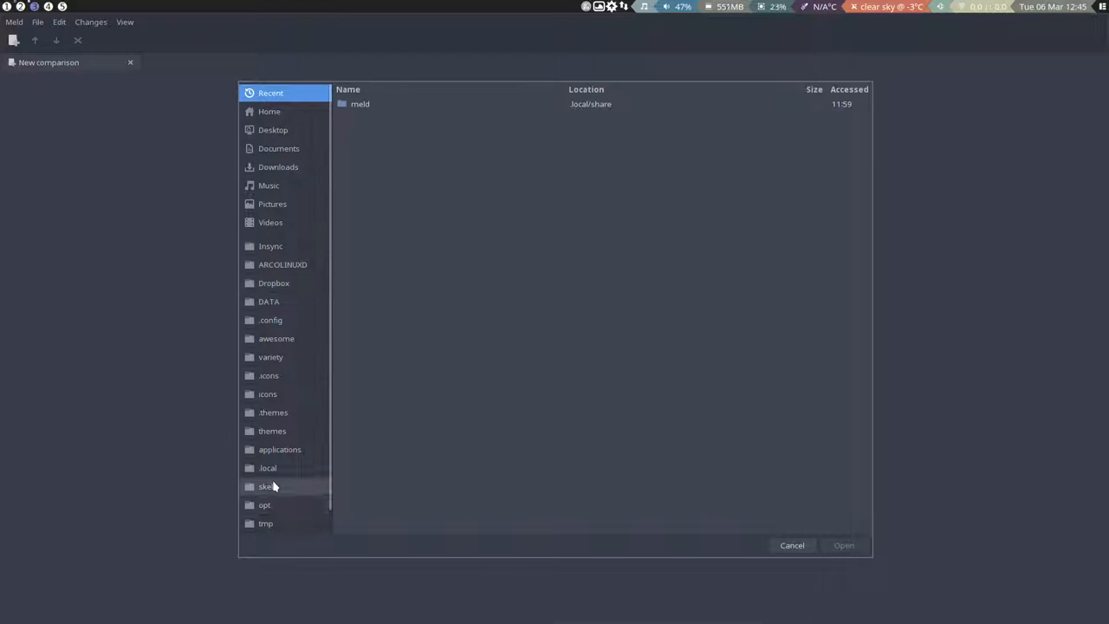
left_click(267, 485)
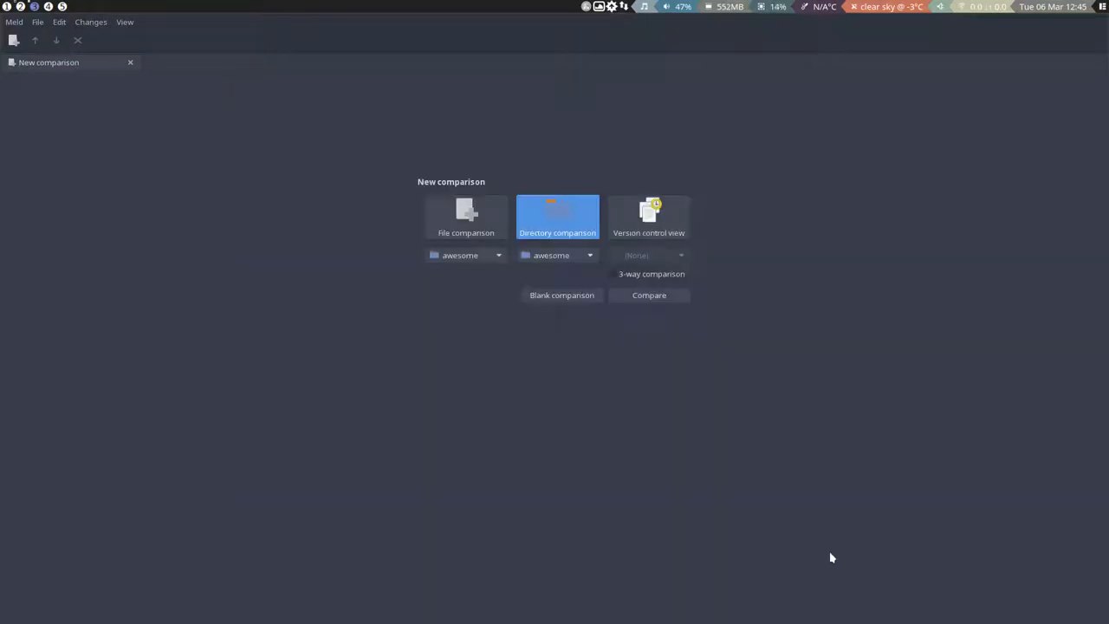
Step: Compare the folders, hide identical files, and select theme.lua and autostart.sh on the left
left_click(648, 294)
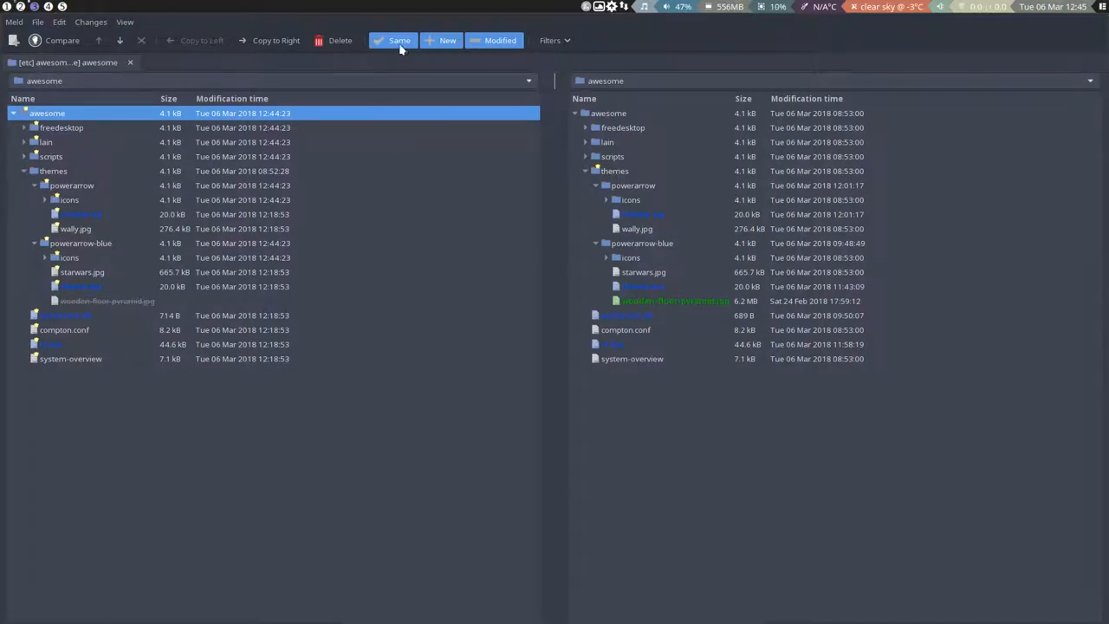
left_click(398, 40)
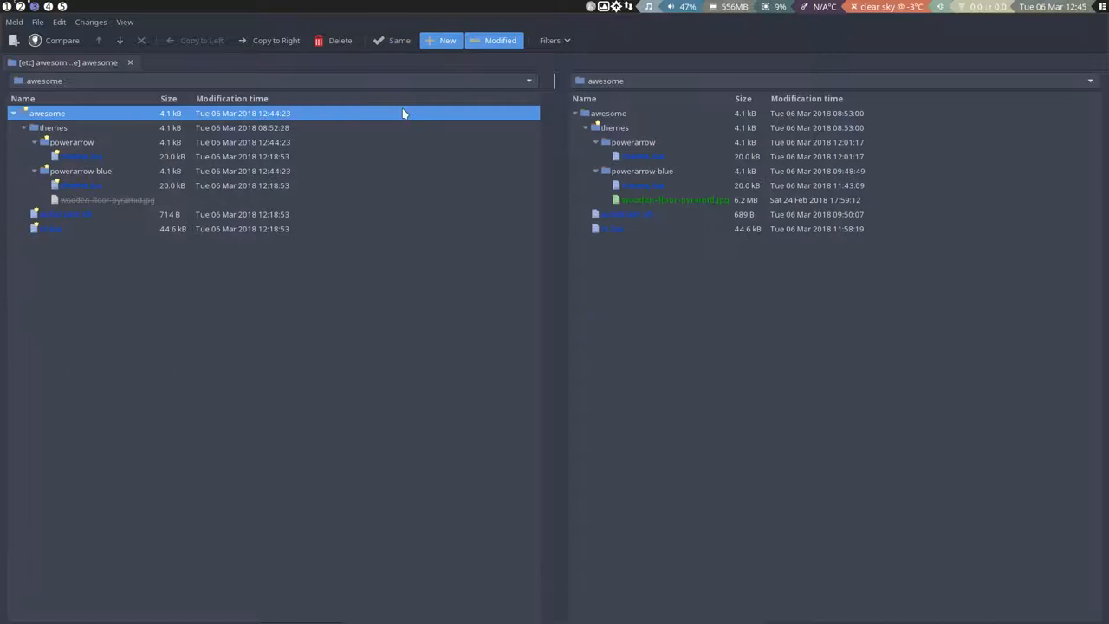
left_click(399, 40)
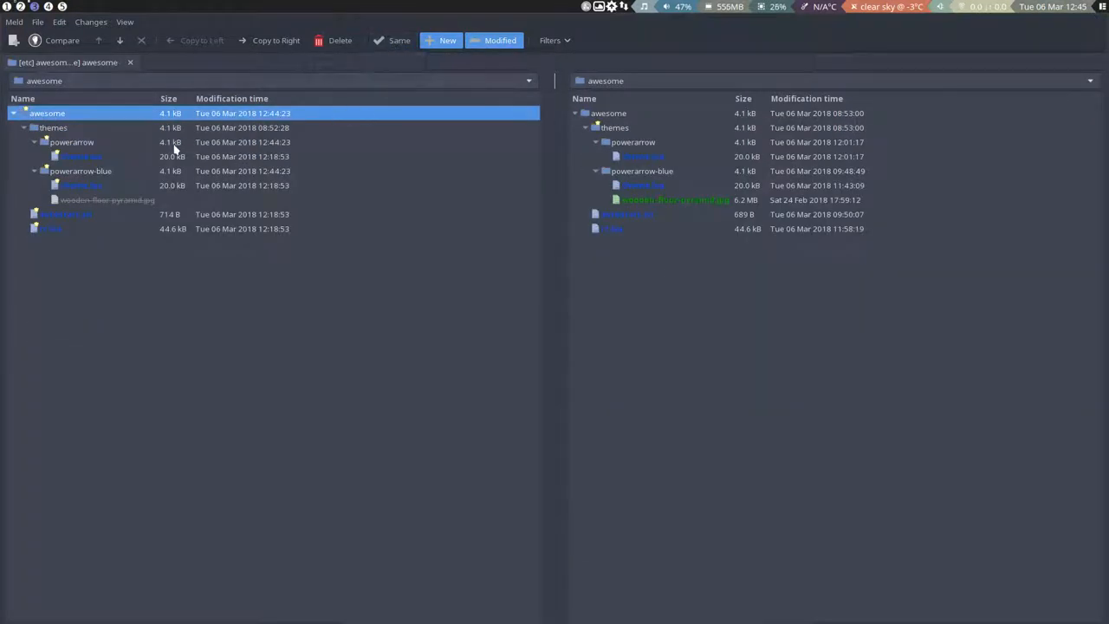
left_click(81, 156)
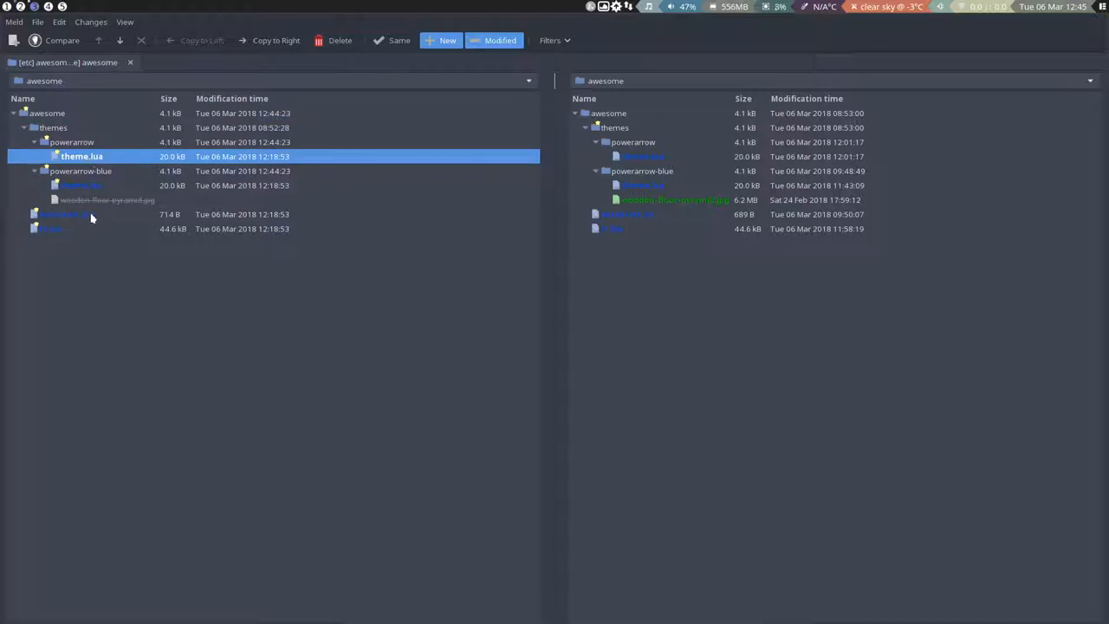
left_click(65, 215)
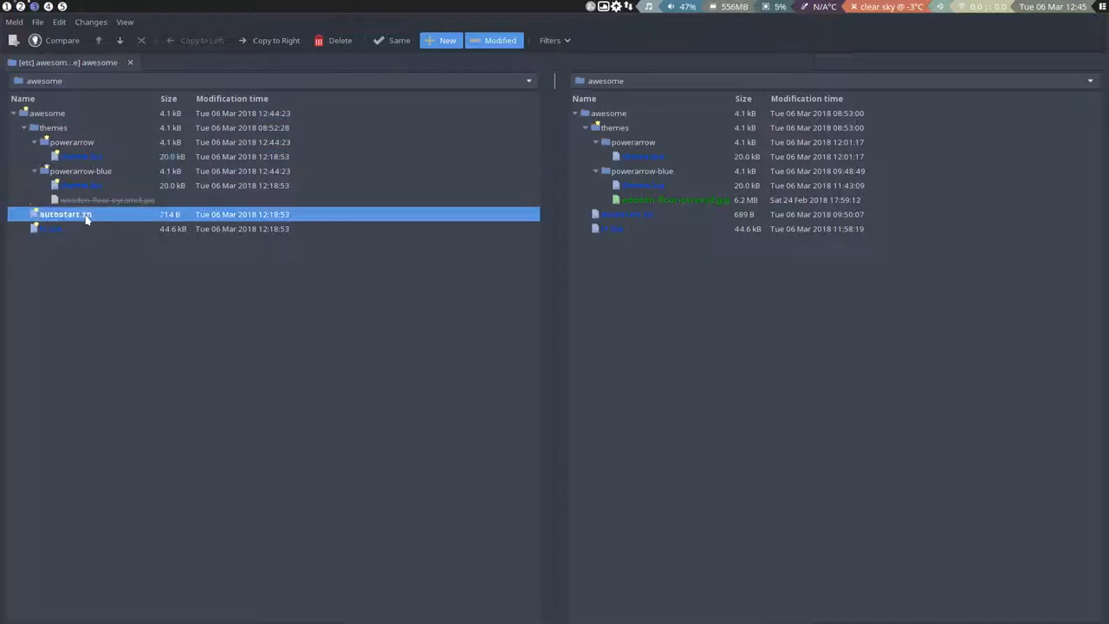
Step: Merge autostart.sh with its counterpart, close the comparison and save the result
double_click(66, 215)
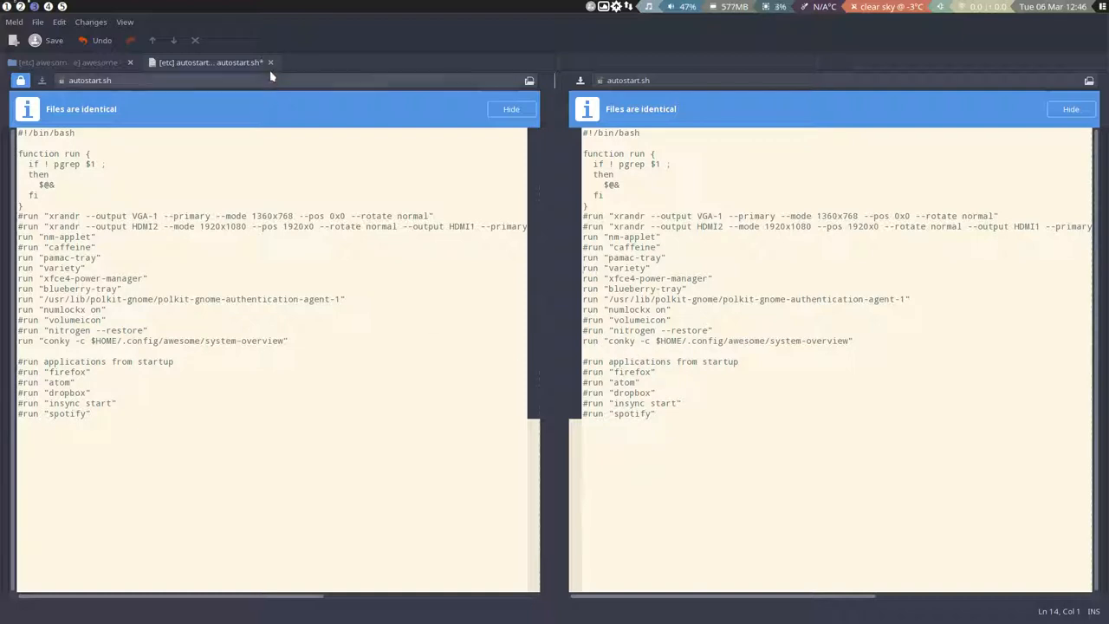
left_click(271, 62)
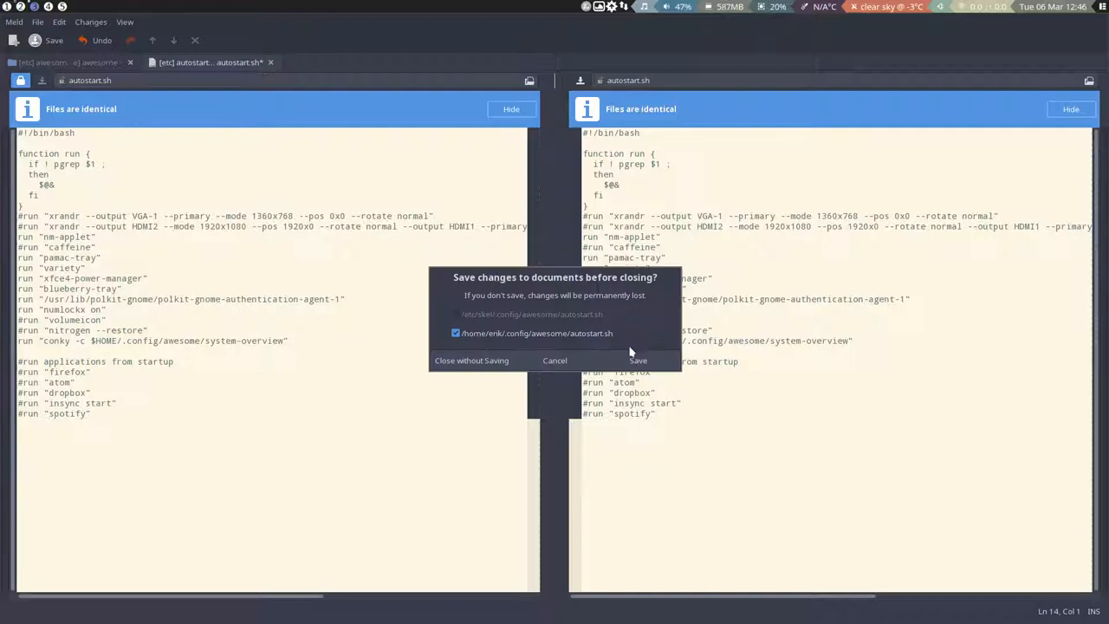
left_click(471, 360)
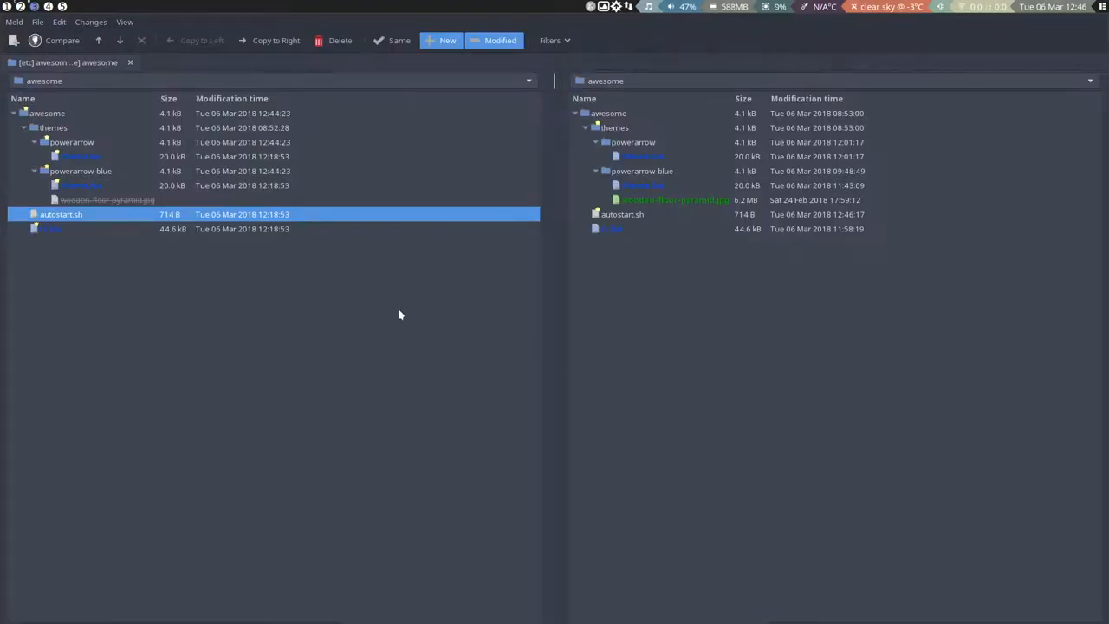
mouse_move(86, 164)
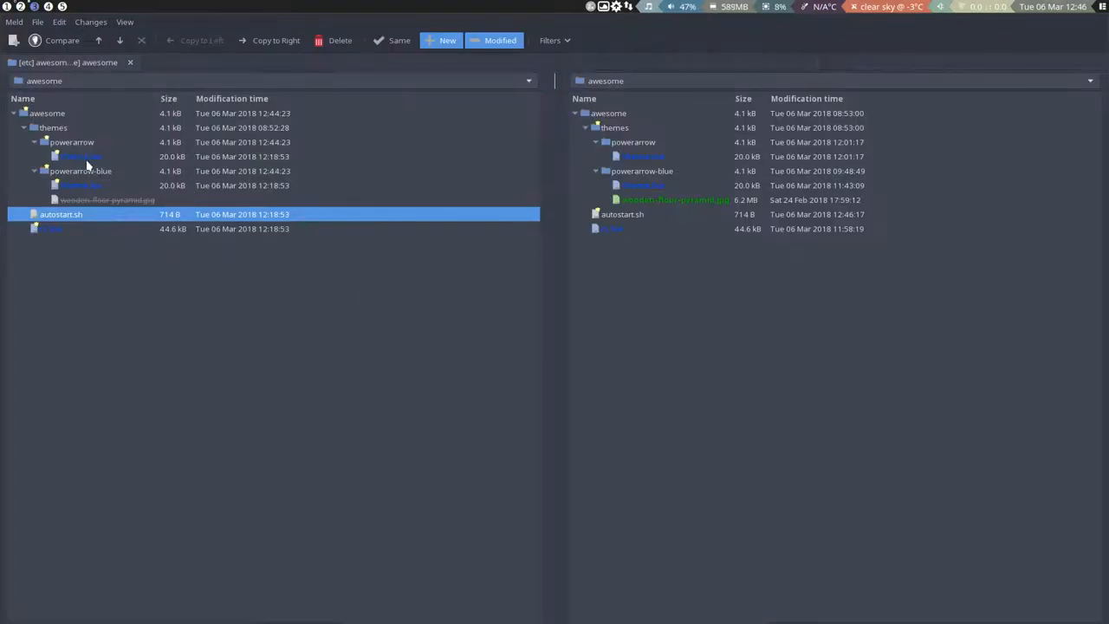
Step: Merge rc.lua with the updated version, reviewing the differences, and save it
left_click(50, 229)
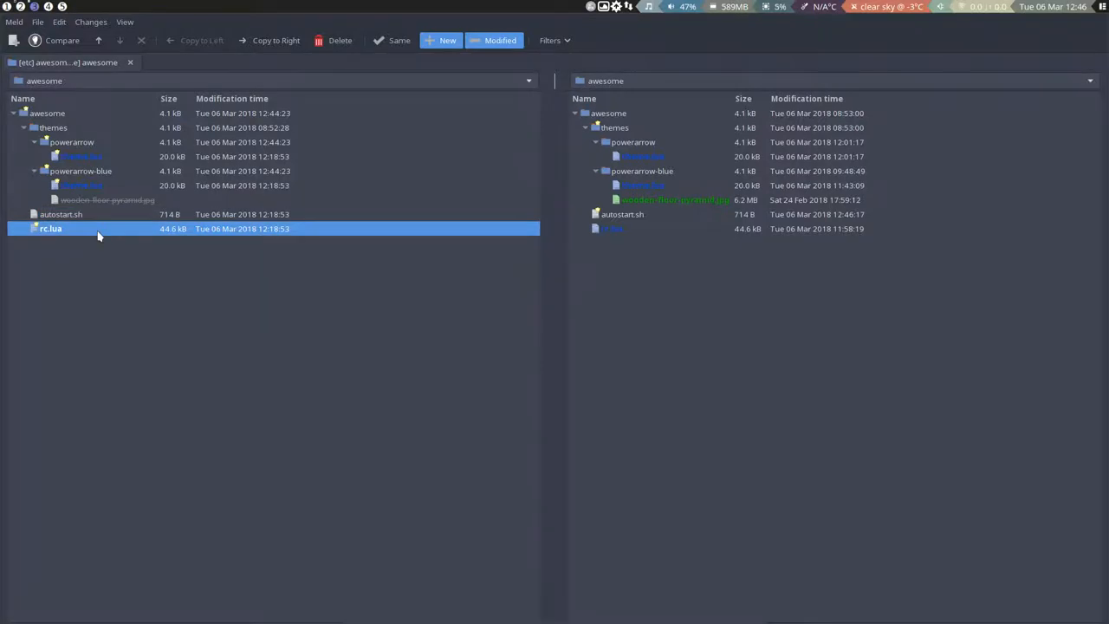
double_click(50, 229)
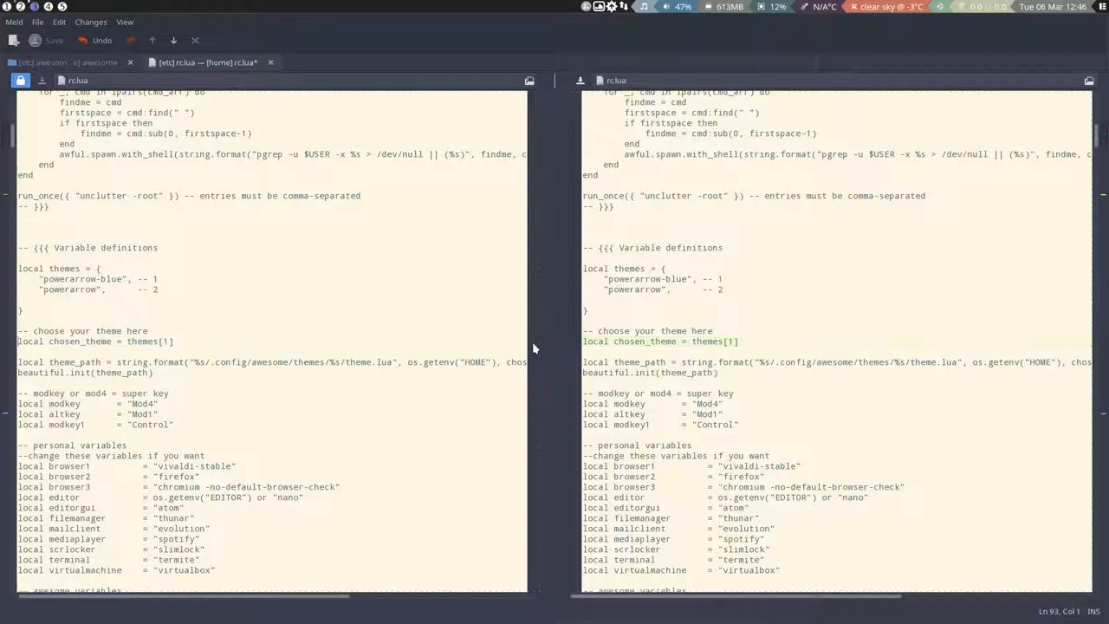
scroll("down", 3)
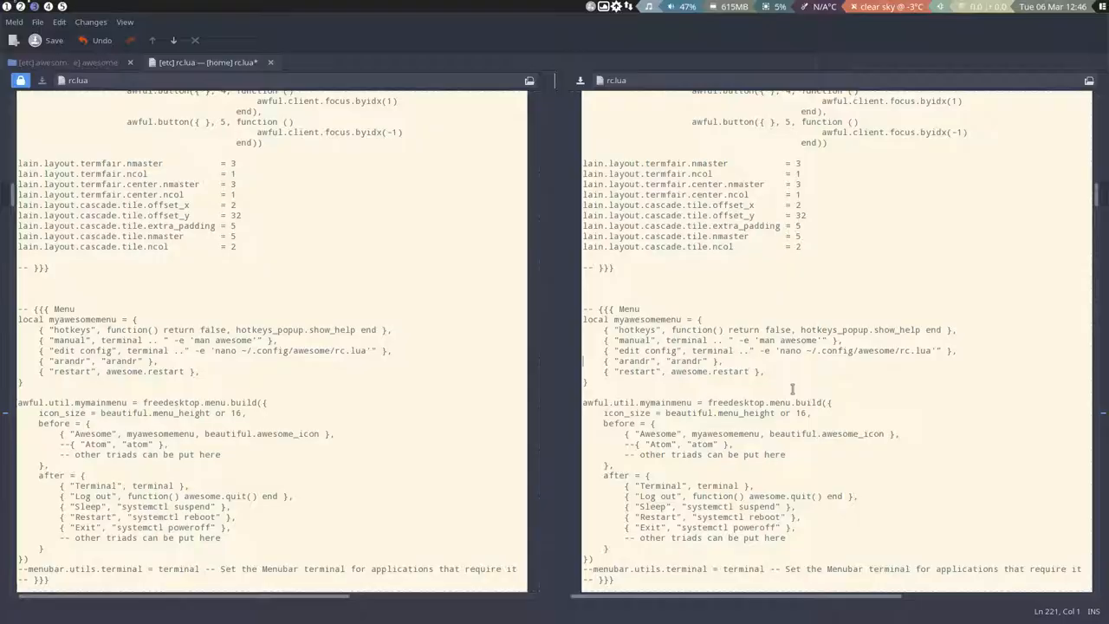
scroll("down", 3)
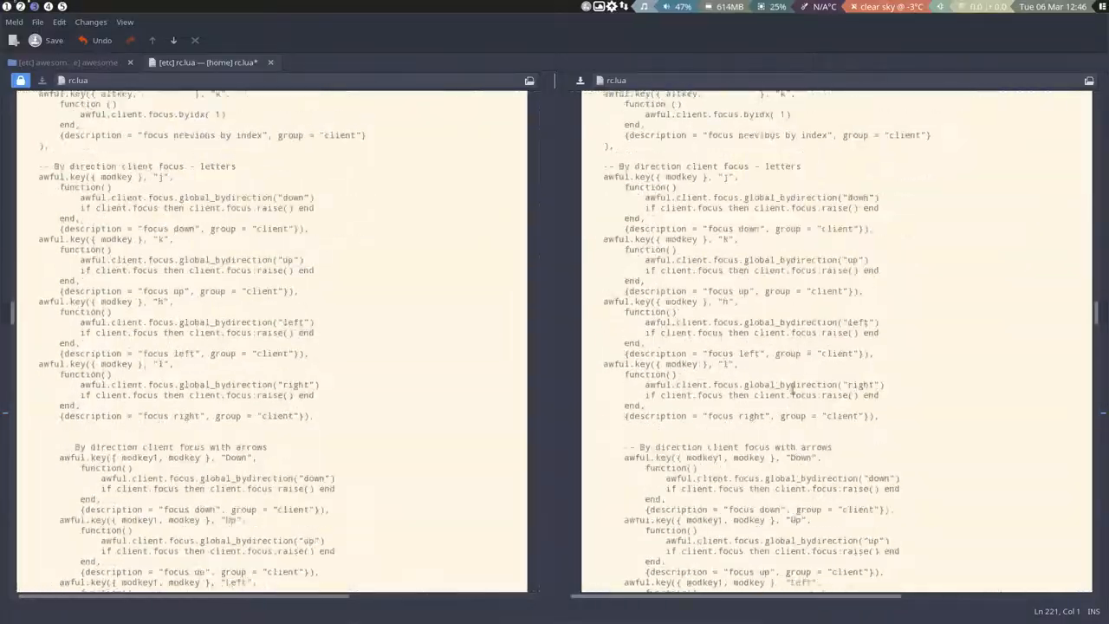
scroll("down", 3)
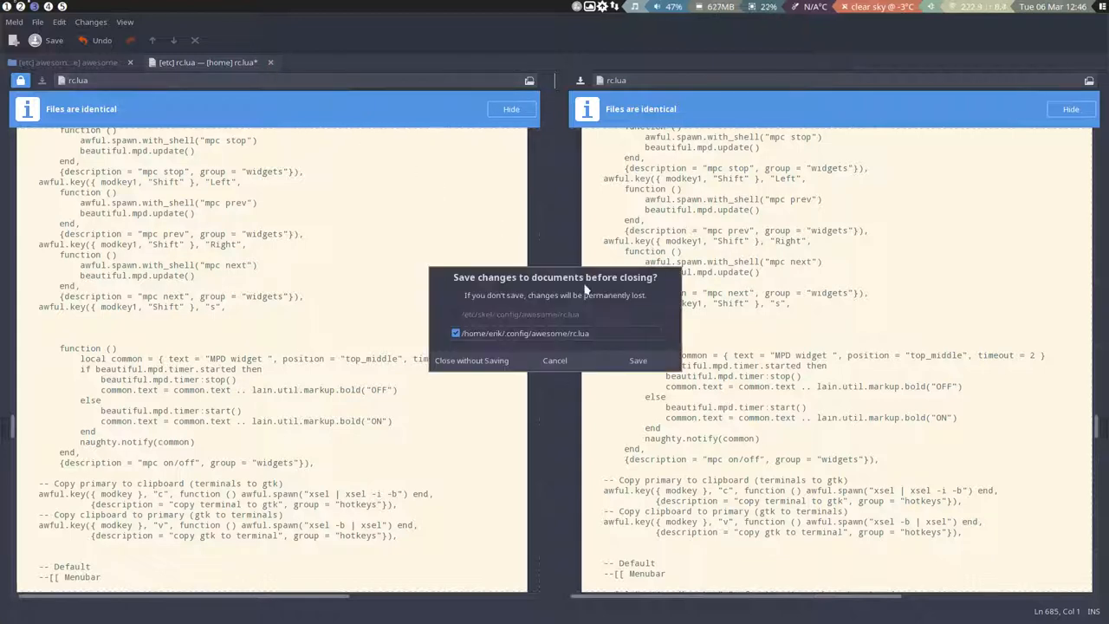
left_click(637, 360)
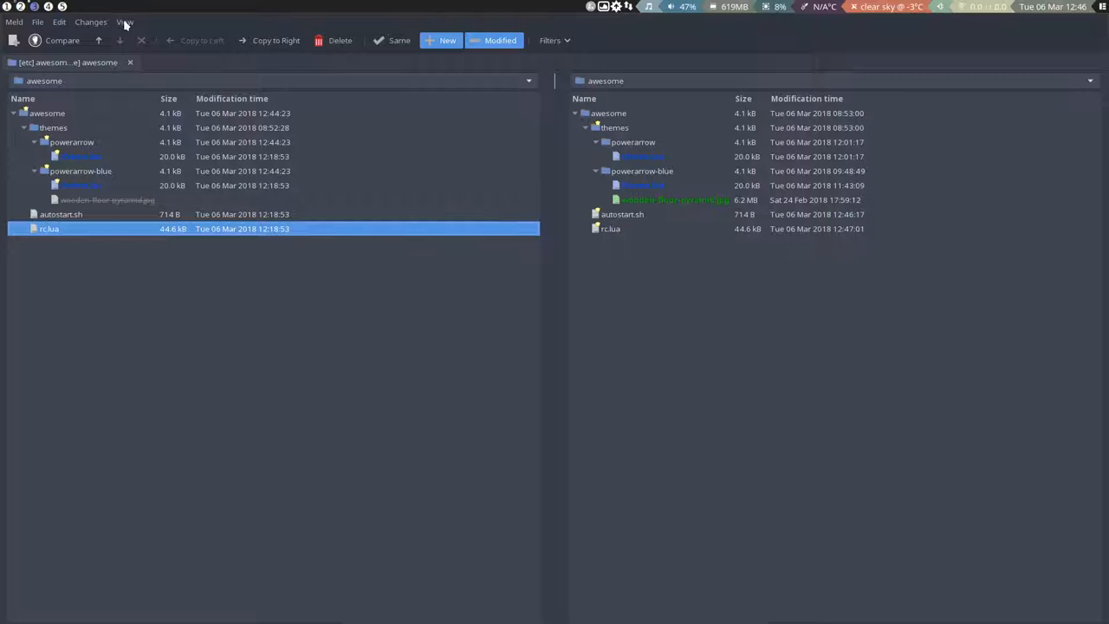
Step: Refresh the comparison via View > Refresh and select the powerarrow-blue theme.lua entry
left_click(125, 21)
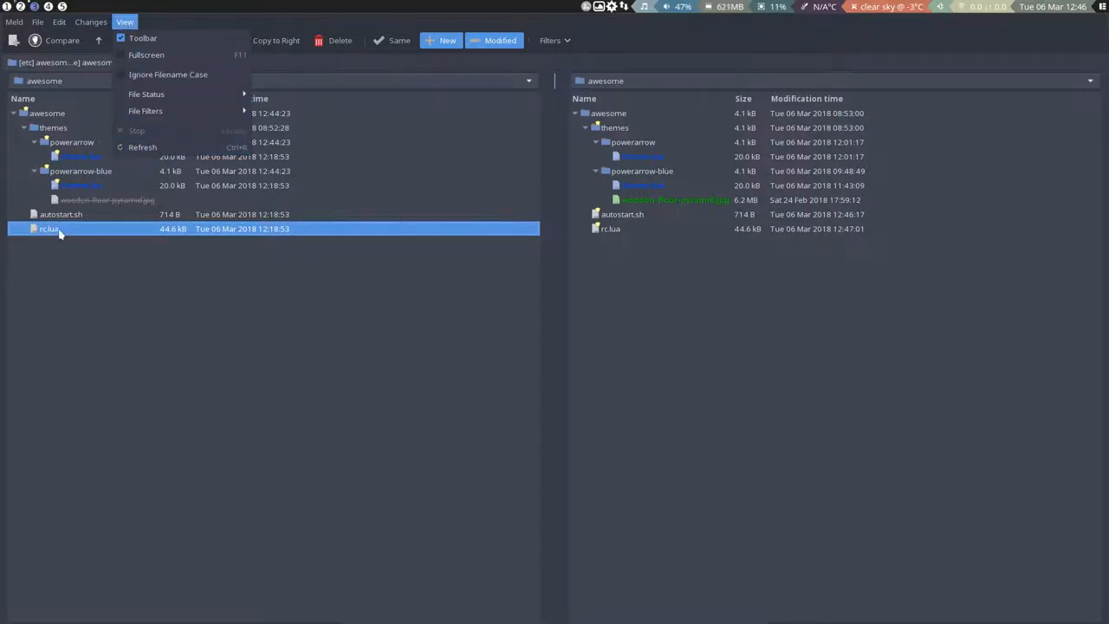
mouse_move(142, 147)
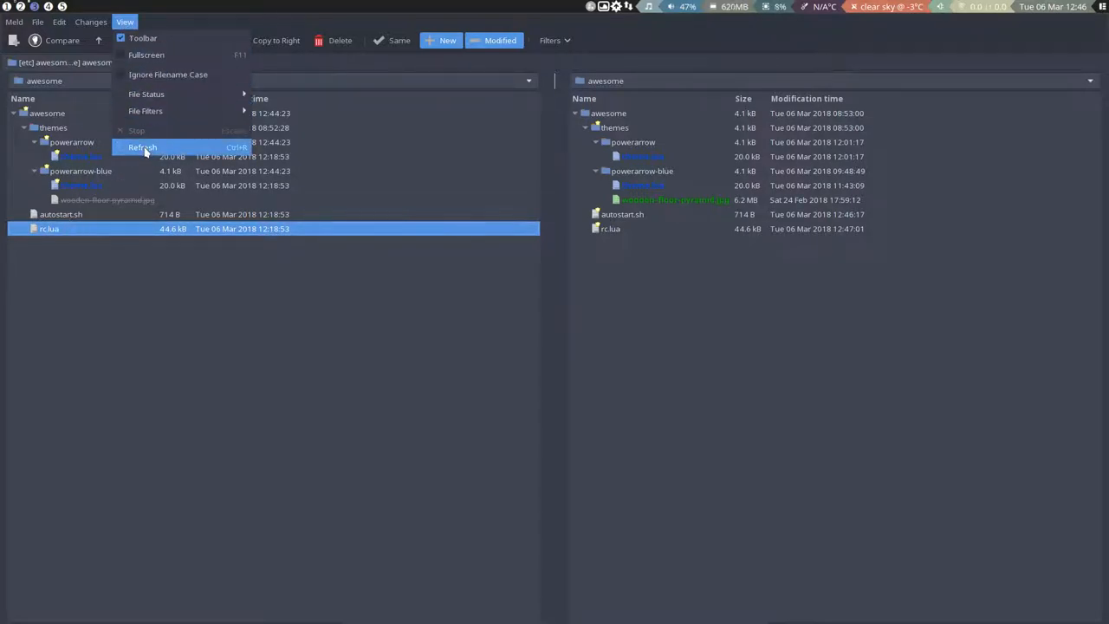
left_click(142, 146)
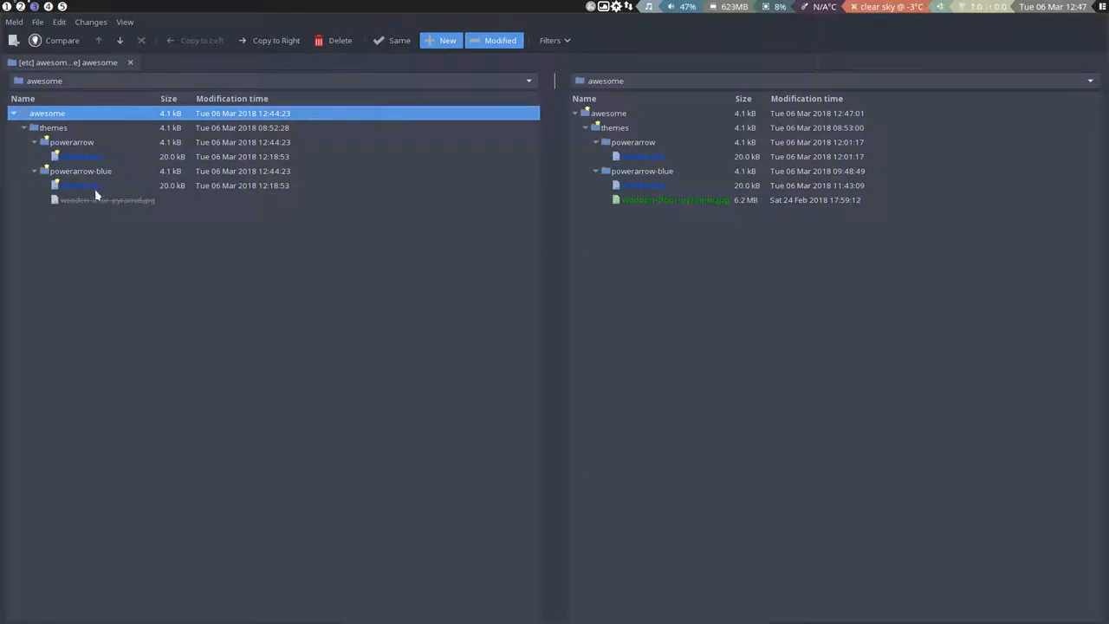
left_click(81, 184)
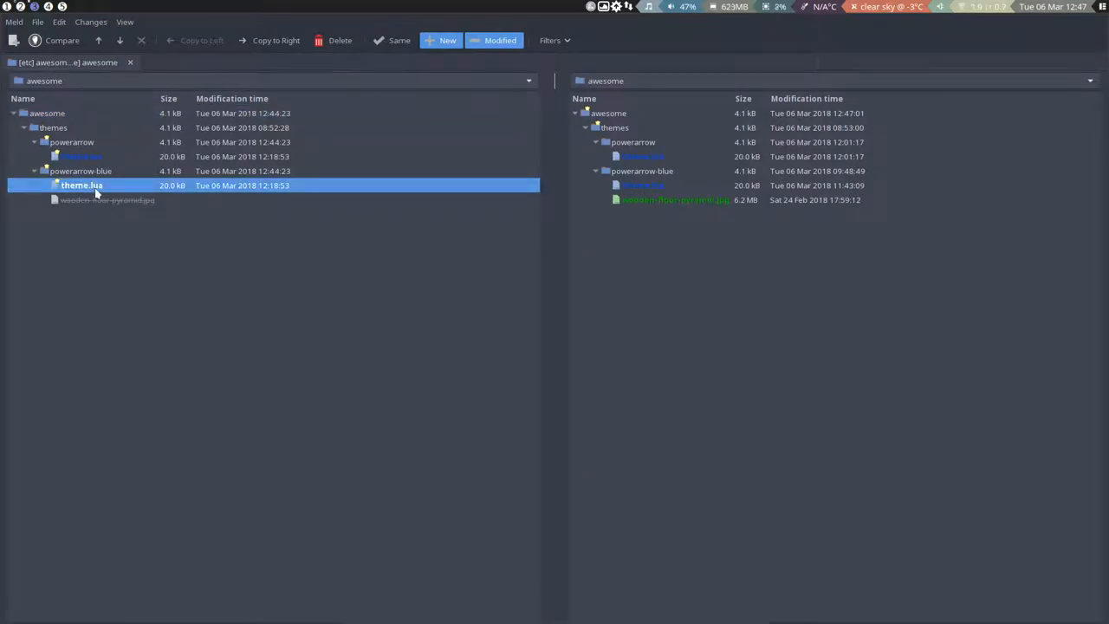
Step: Copy the useless_gap setting into the powerarrow-blue theme.lua and save it
double_click(82, 184)
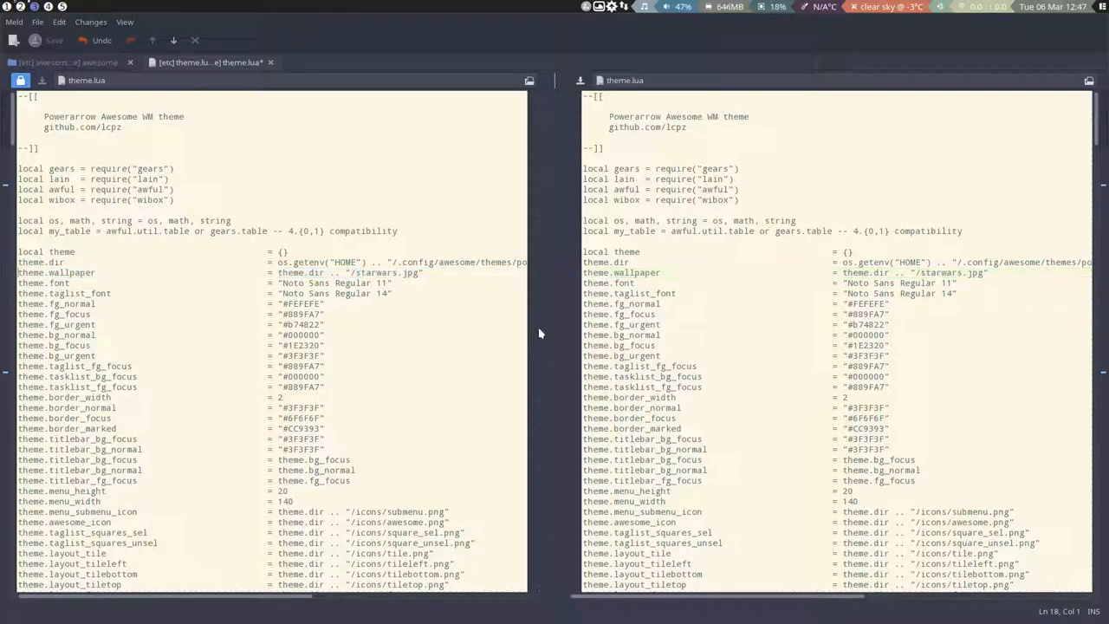
scroll("down", 3)
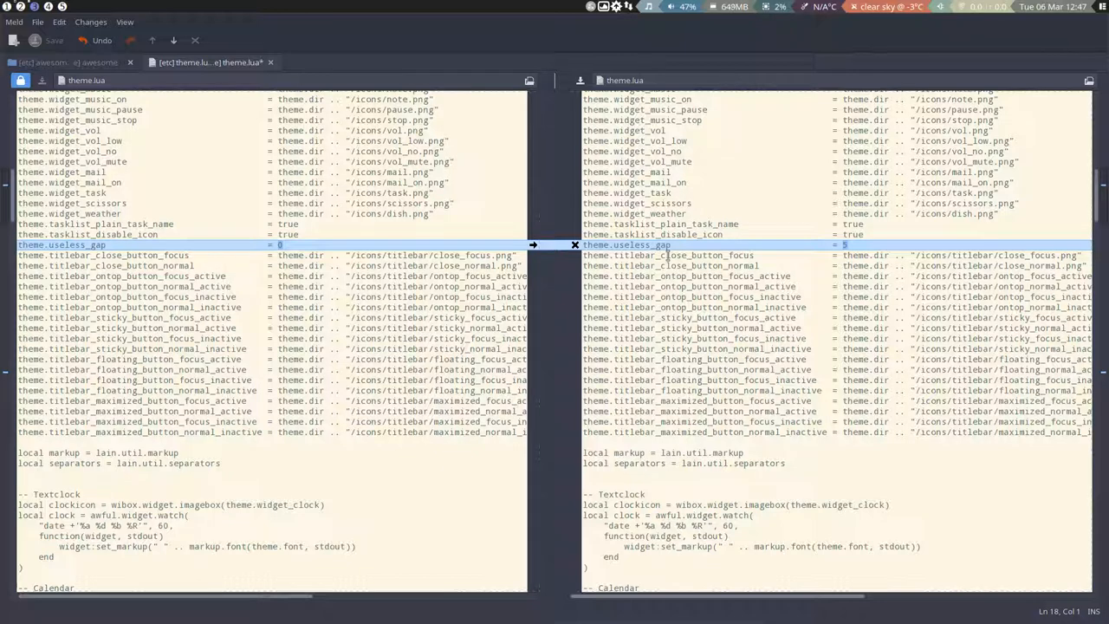
mouse_move(211, 62)
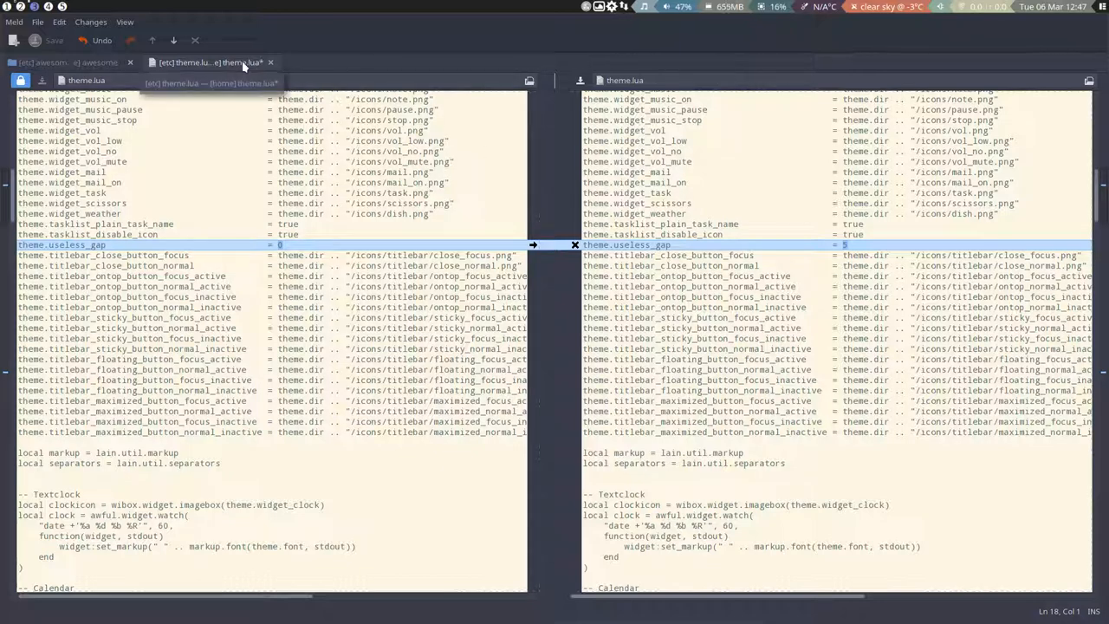
left_click(66, 63)
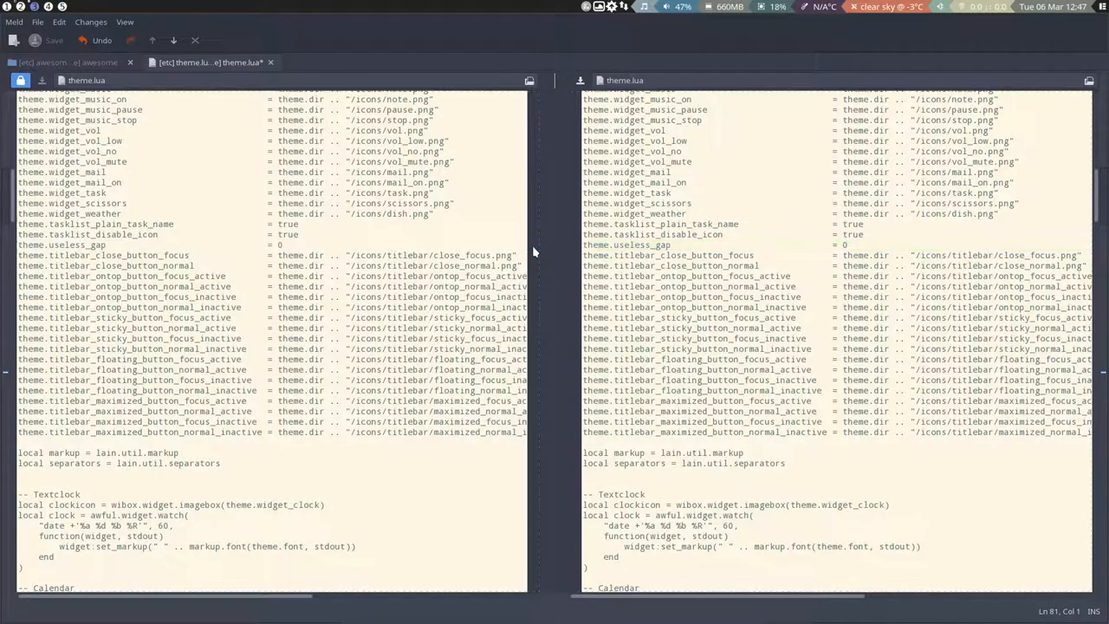
scroll("down", 3)
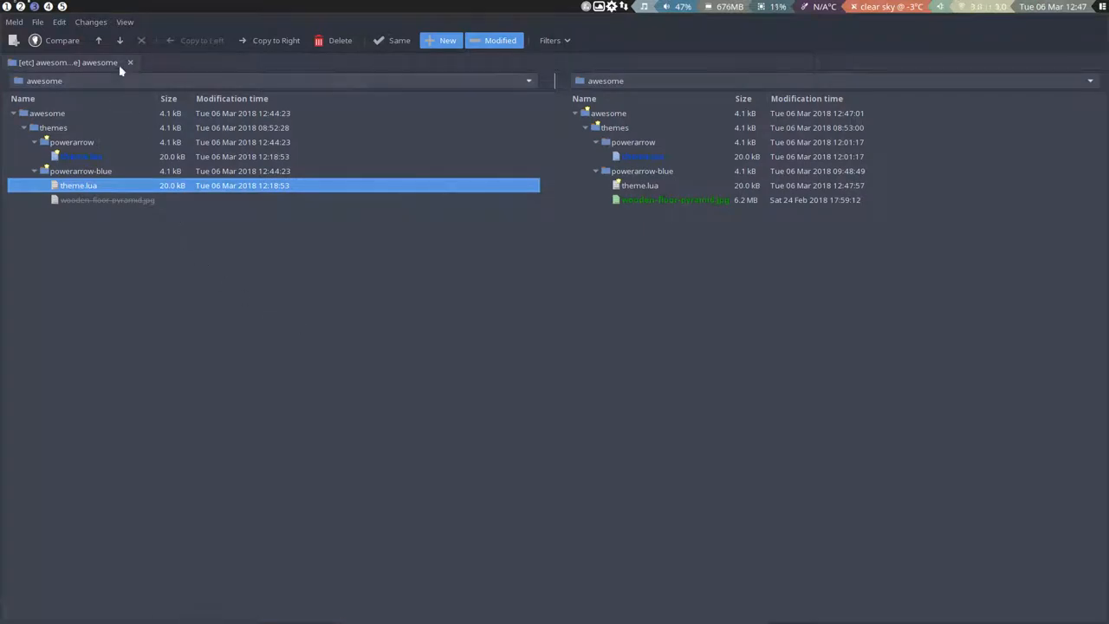
Step: Merge the powerarrow theme.lua, then expand the lain and other subfolders in the tree
double_click(78, 184)
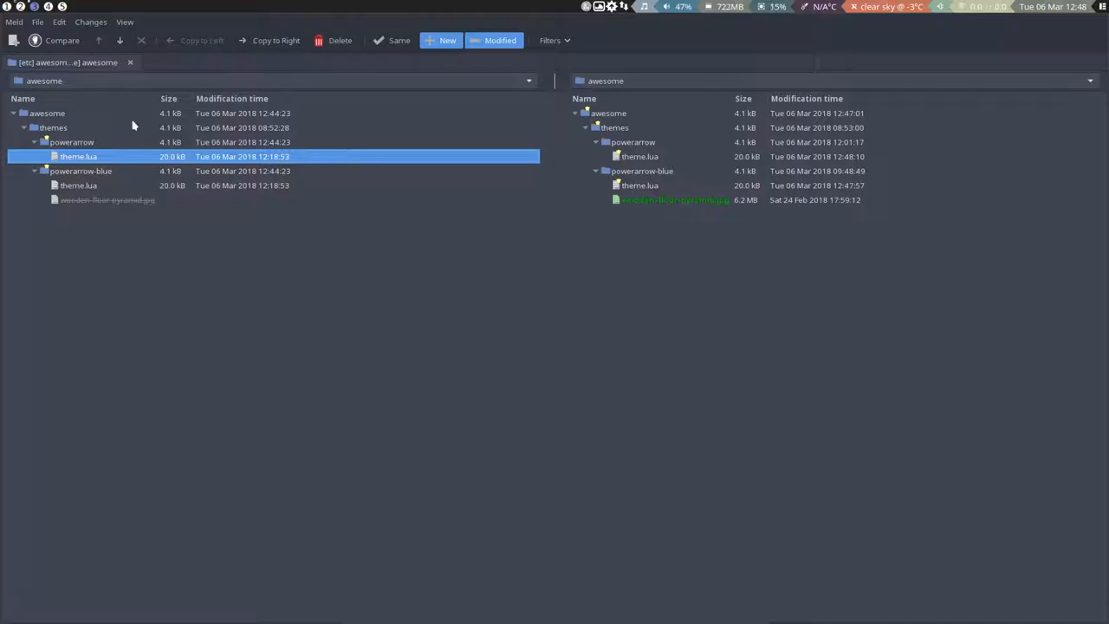
mouse_move(388, 233)
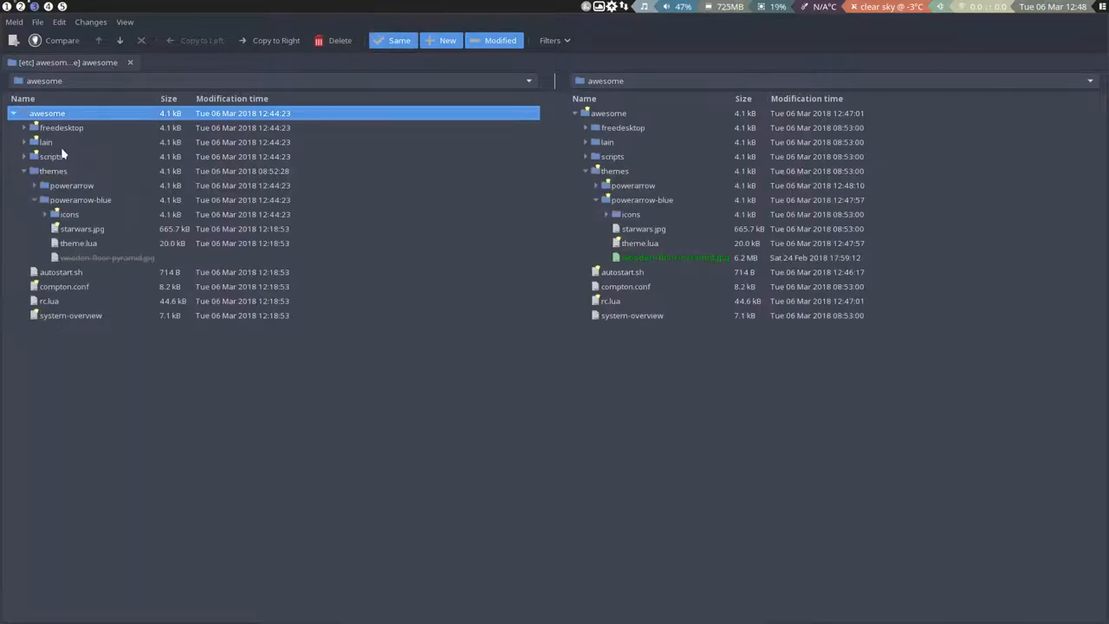
left_click(24, 142)
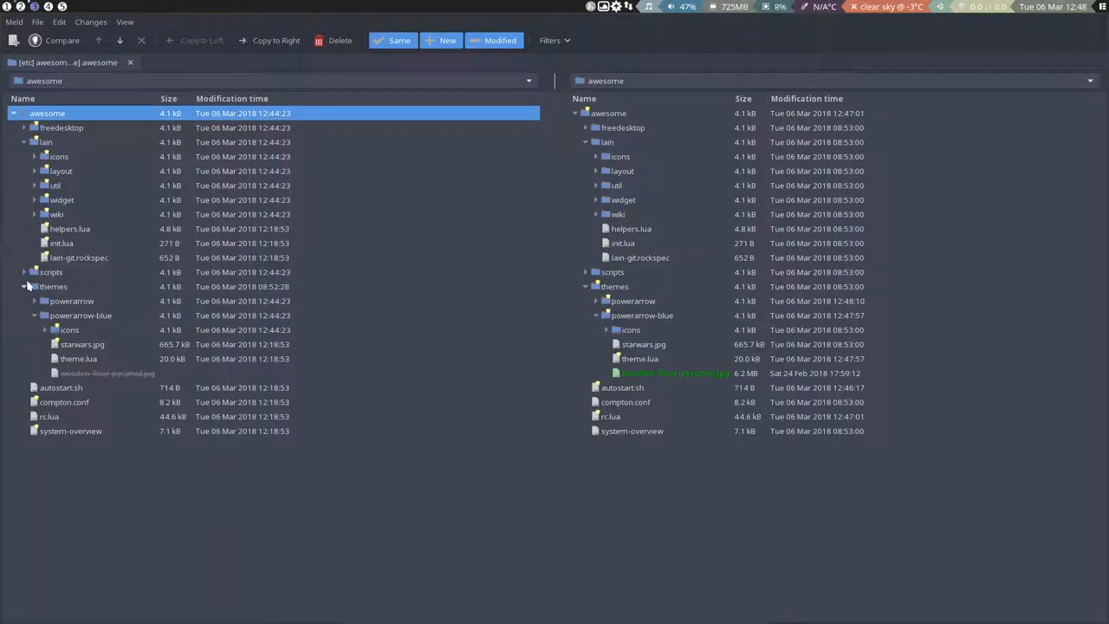
left_click(24, 128)
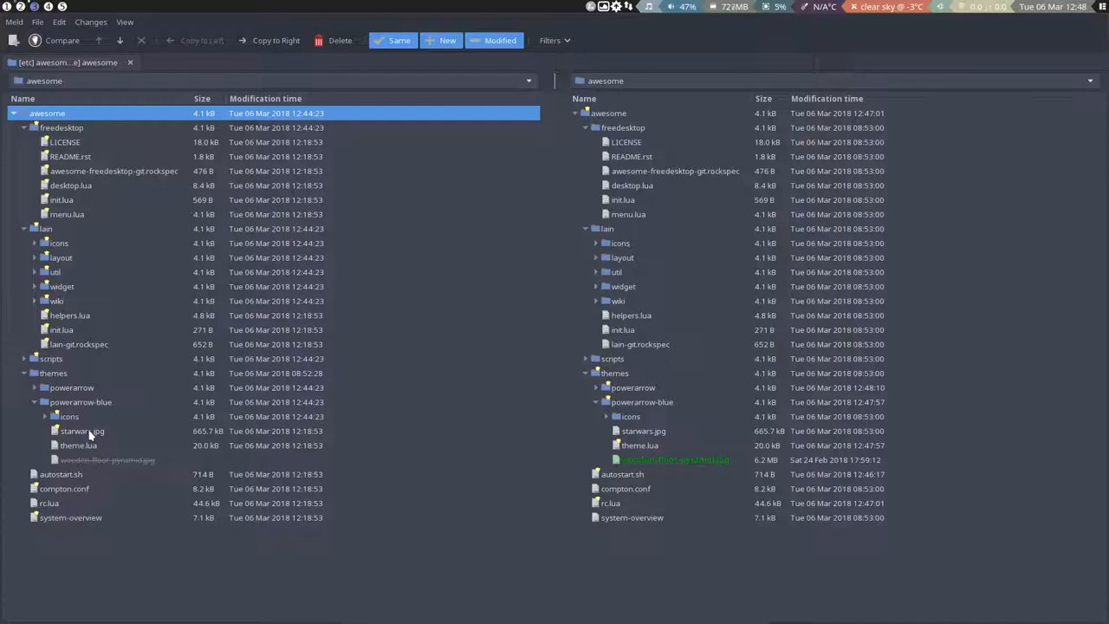
mouse_move(97, 416)
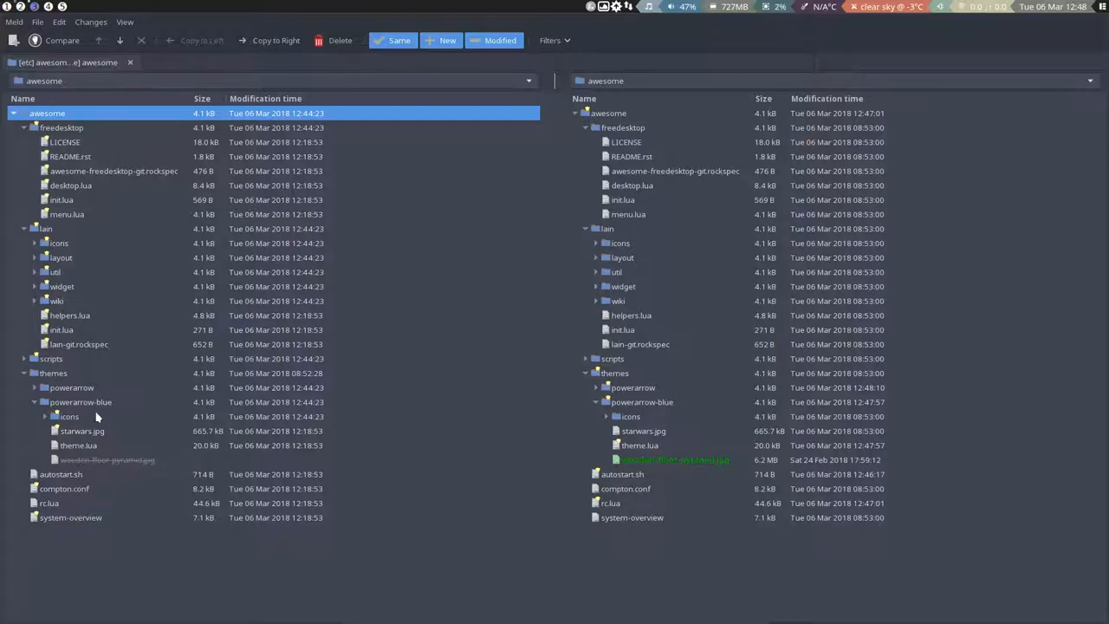
mouse_move(745, 31)
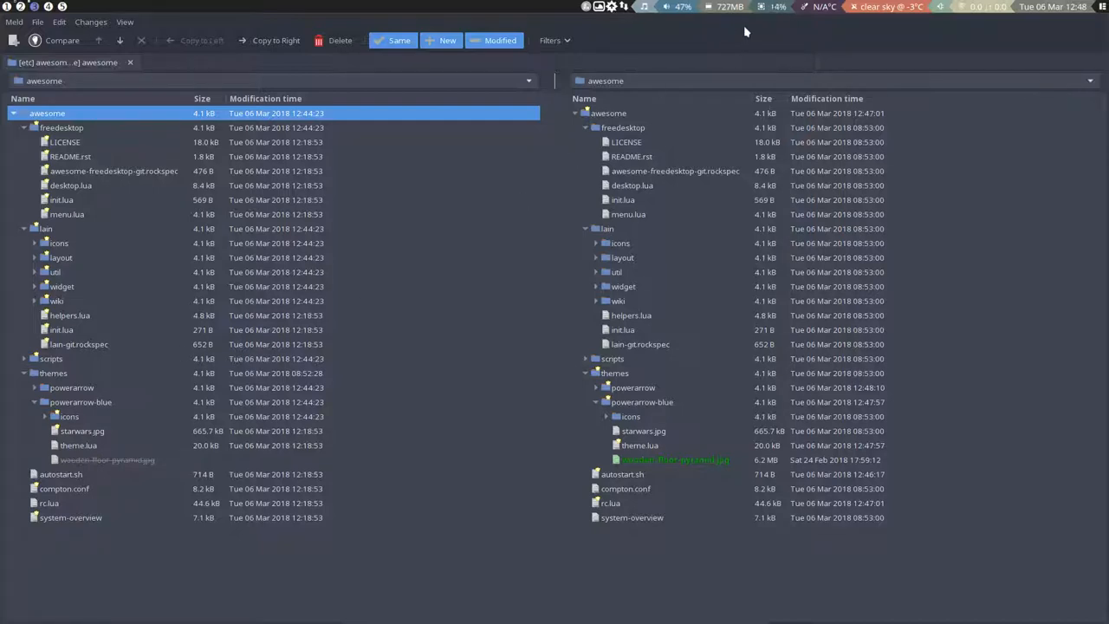
mouse_move(246, 177)
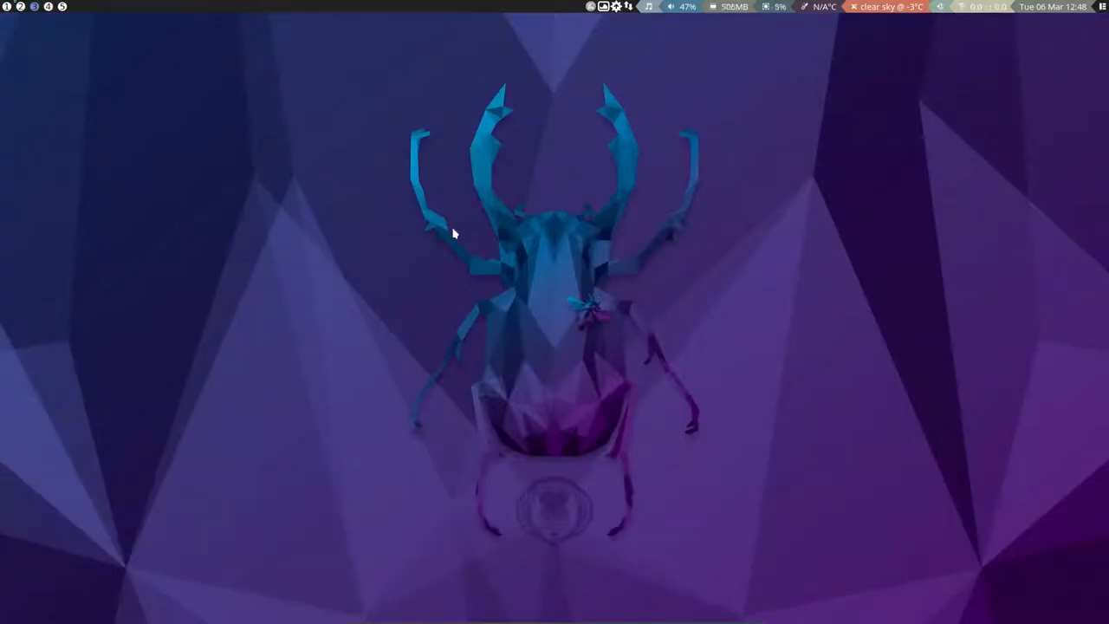
mouse_move(433, 236)
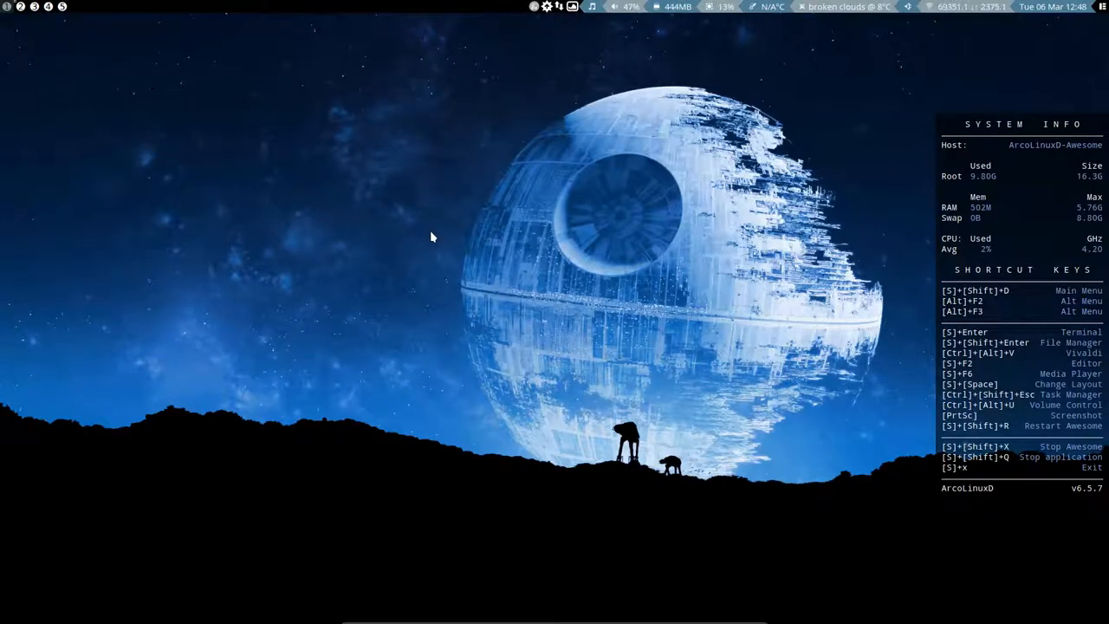
Step: Close Meld and the finished update terminal, then launch the text editor with Super+F2
left_click(1054, 7)
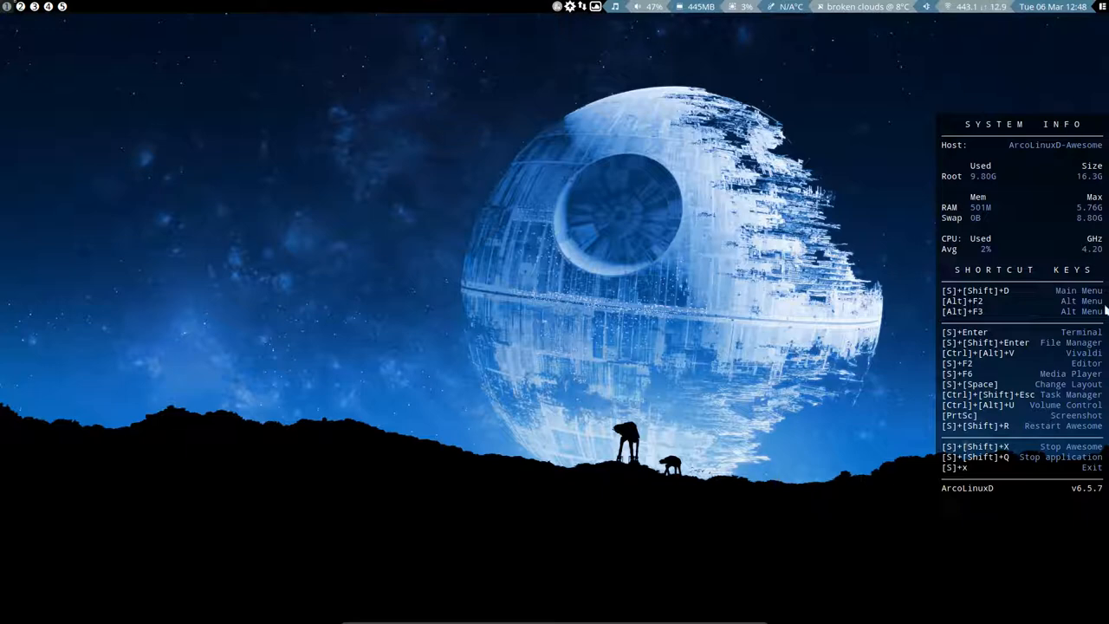
mouse_move(239, 189)
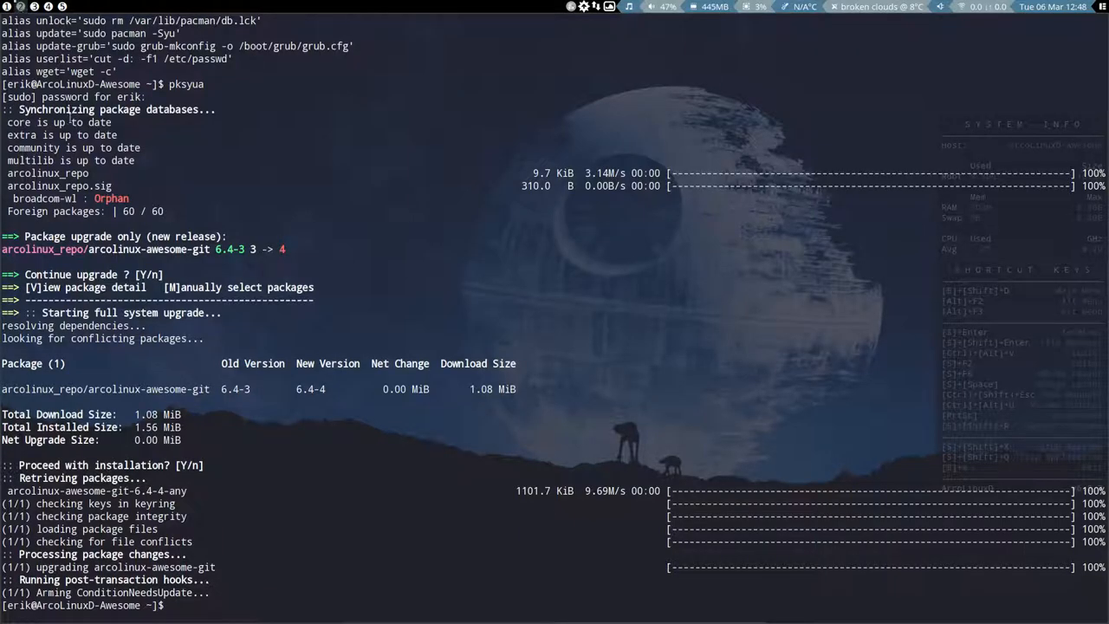
key("Super+Shift+q")
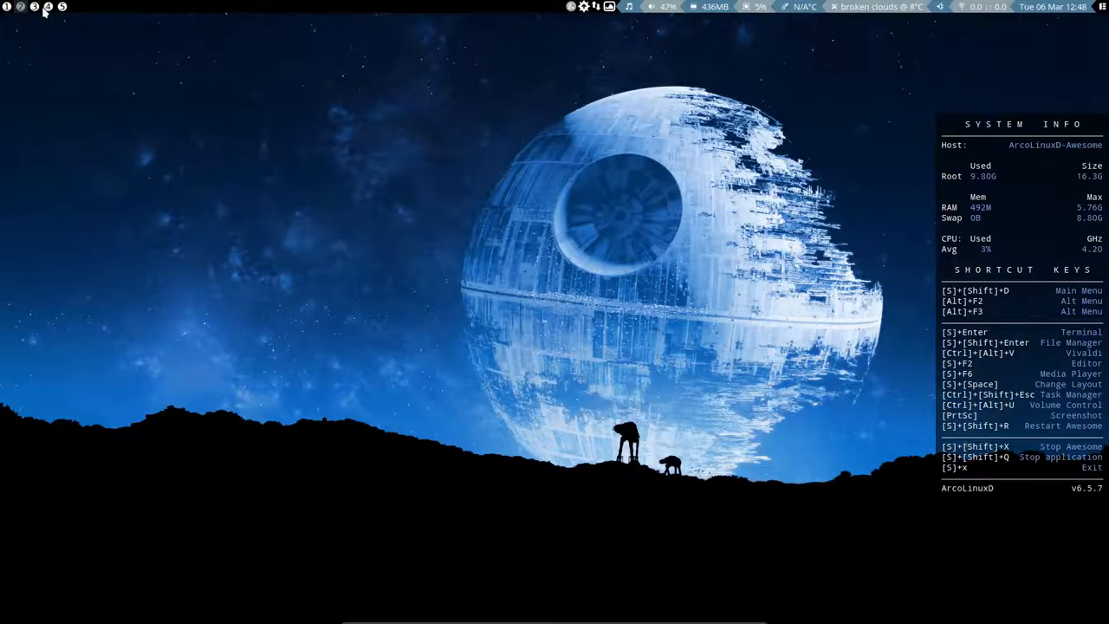
key("Super+F2")
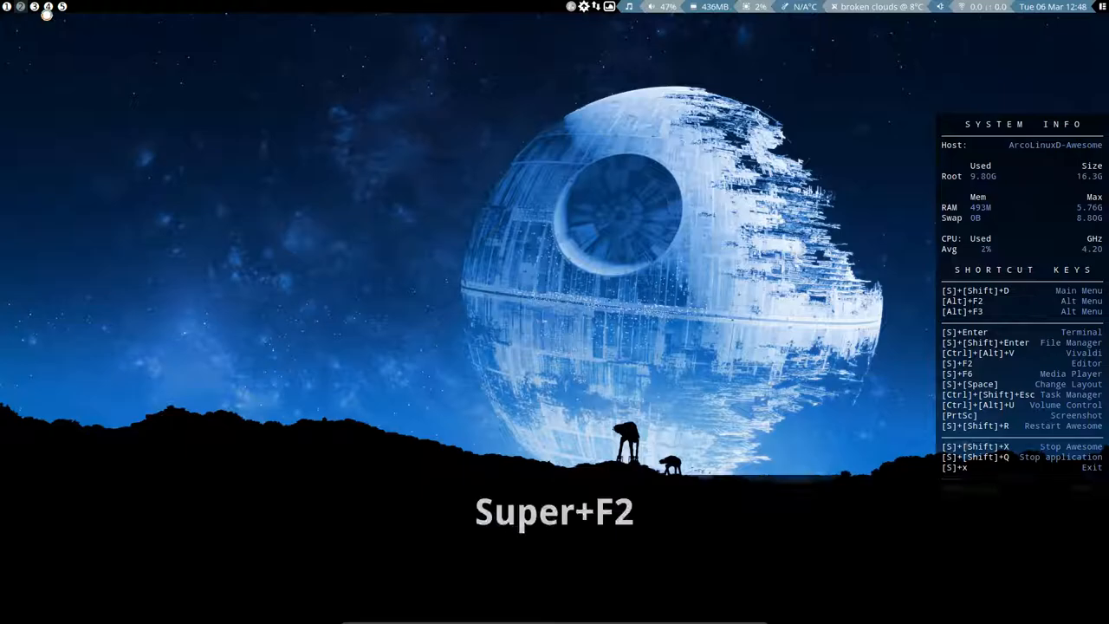
Step: Edit autostart.sh to run nitrogen --restore, then restart Awesome with Super+Shift+R
key("Super+F2")
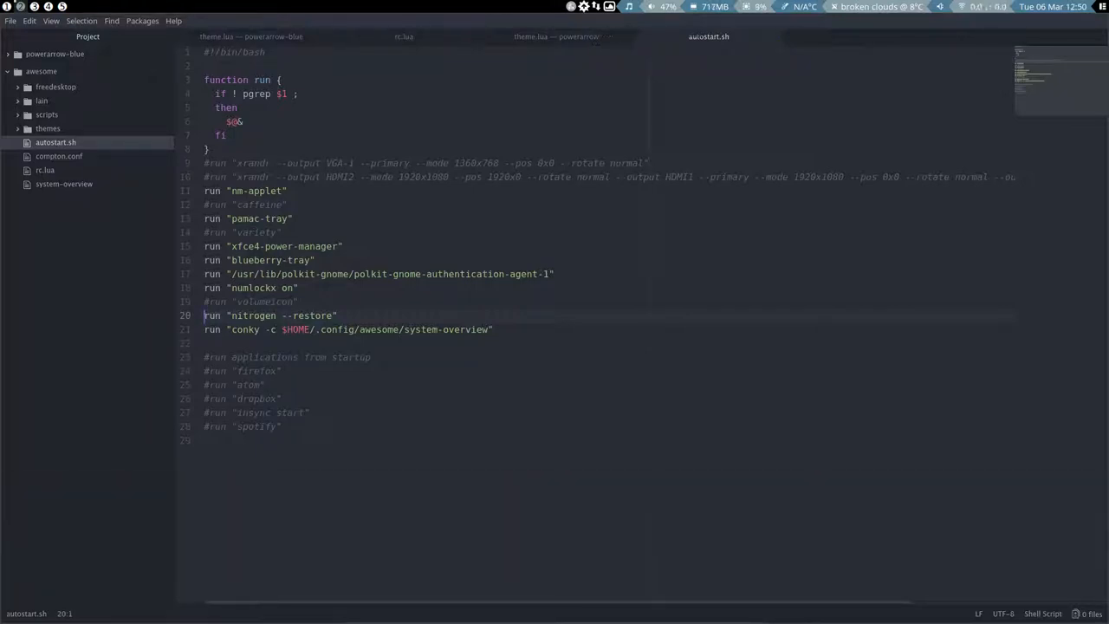
key("Super+Shift+R")
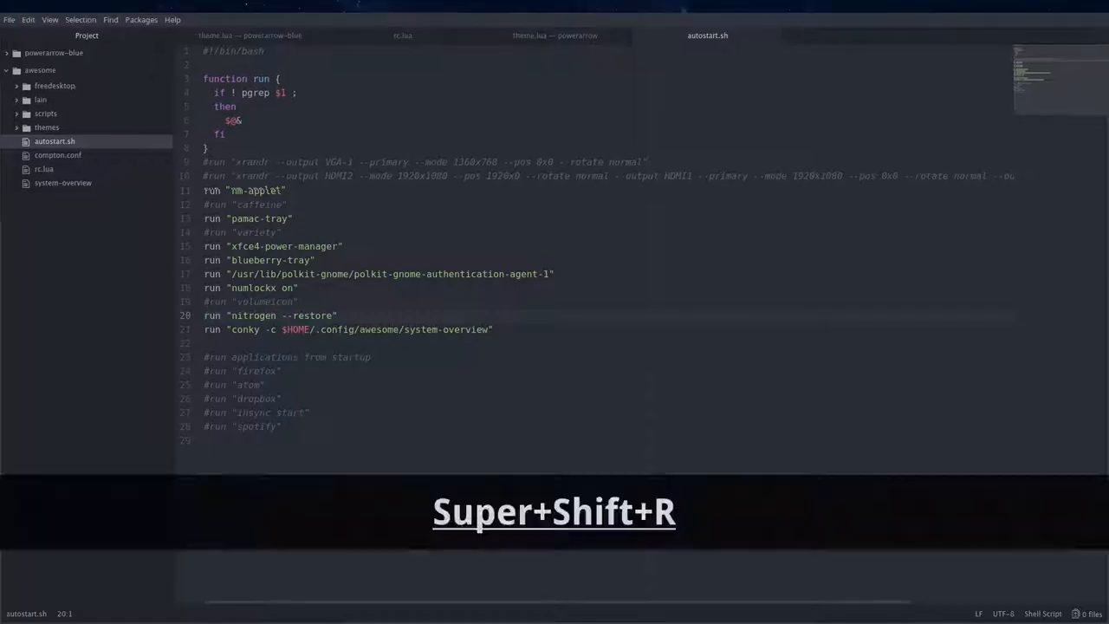
key("Super+Shift+r")
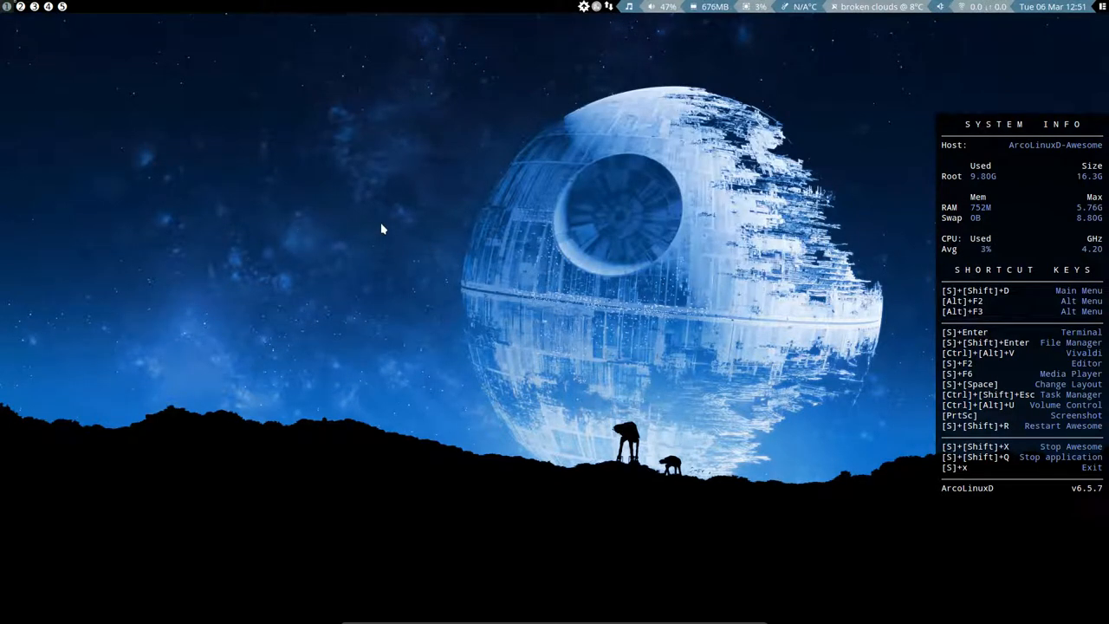
Step: Launch nitrogen from the run prompt and apply the prototype hand image as wallpaper
key("Super+Shift+t")
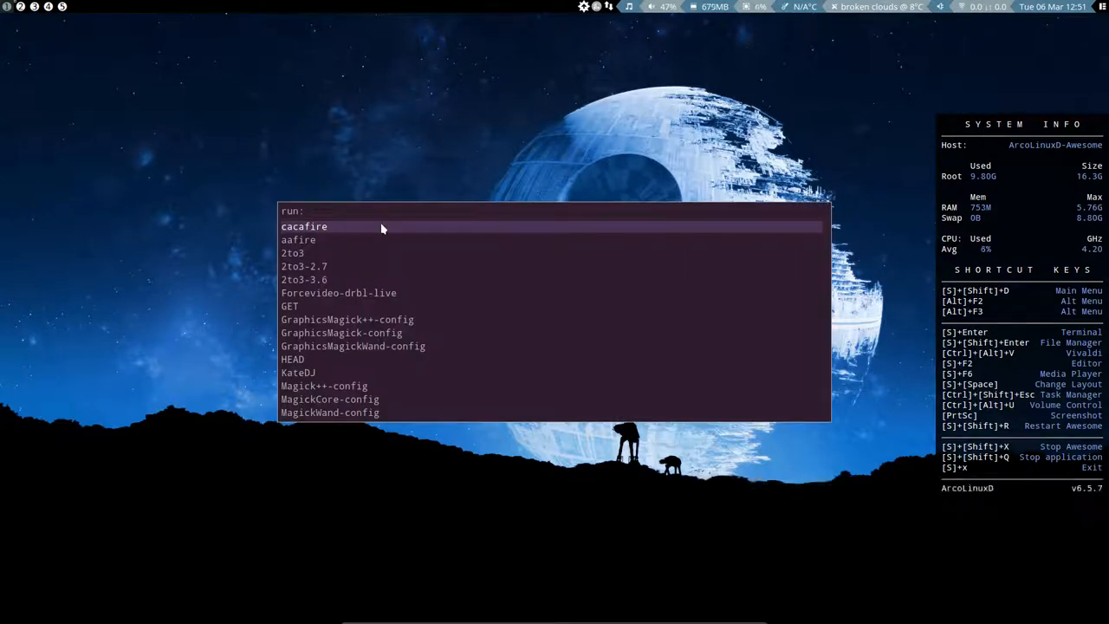
type("nitrog")
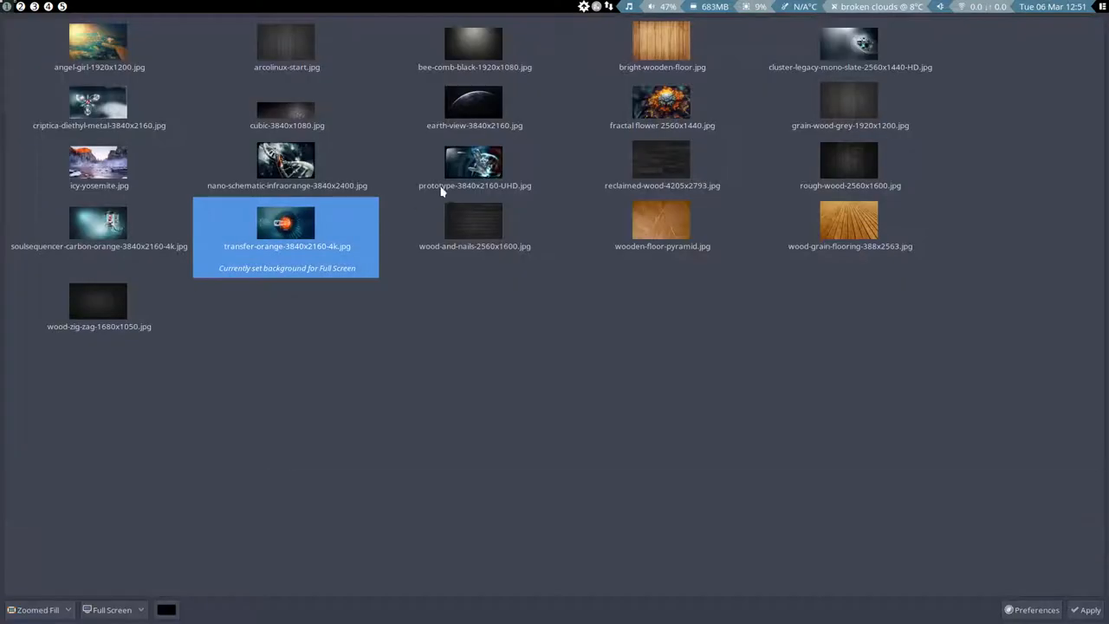
left_click(475, 159)
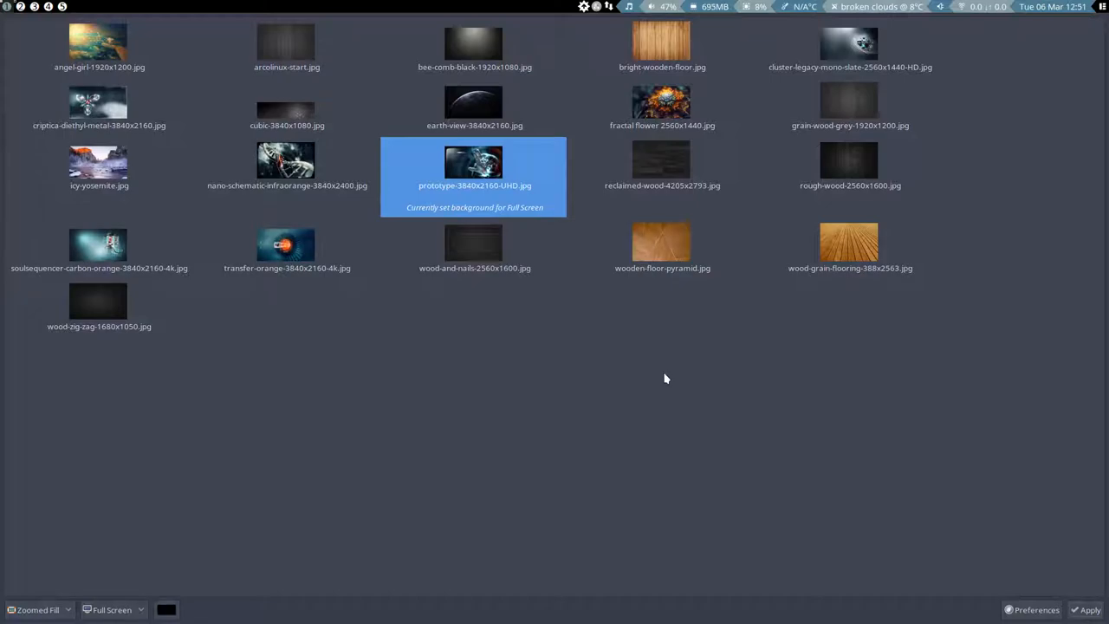
left_click(1089, 610)
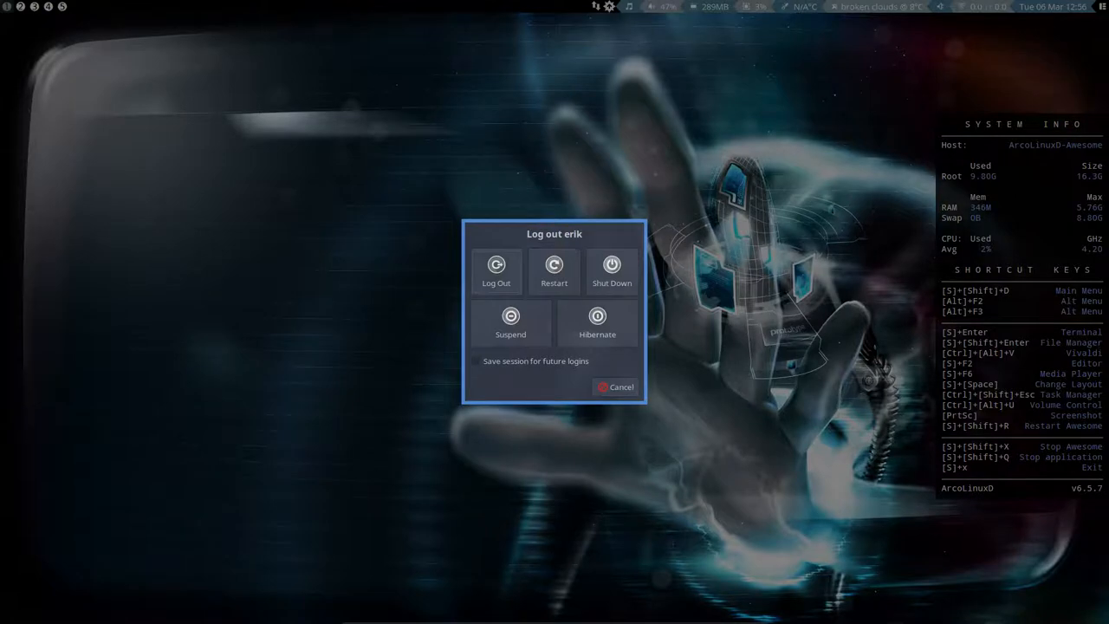
Step: Dismiss the dialog, log out of the session and log back in with the password
left_click(615, 387)
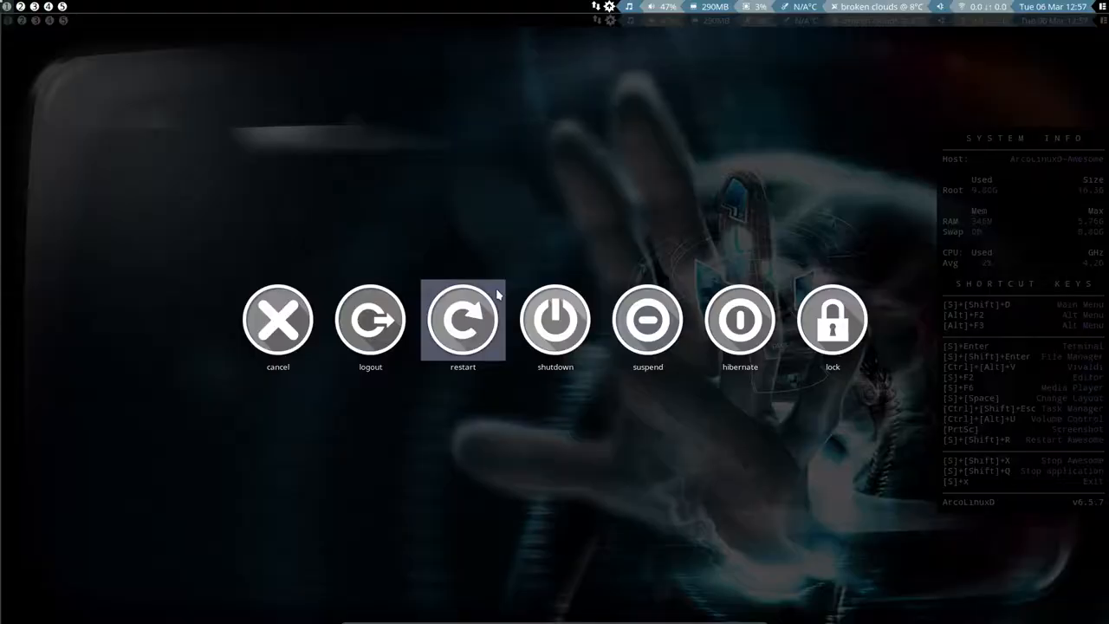
mouse_move(371, 319)
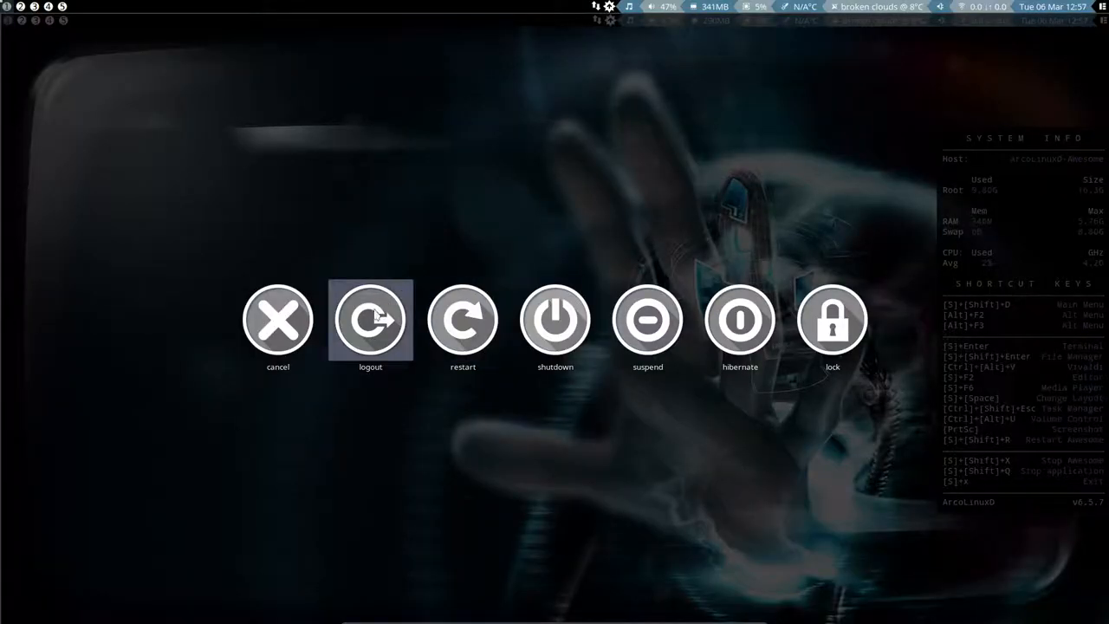
left_click(371, 319)
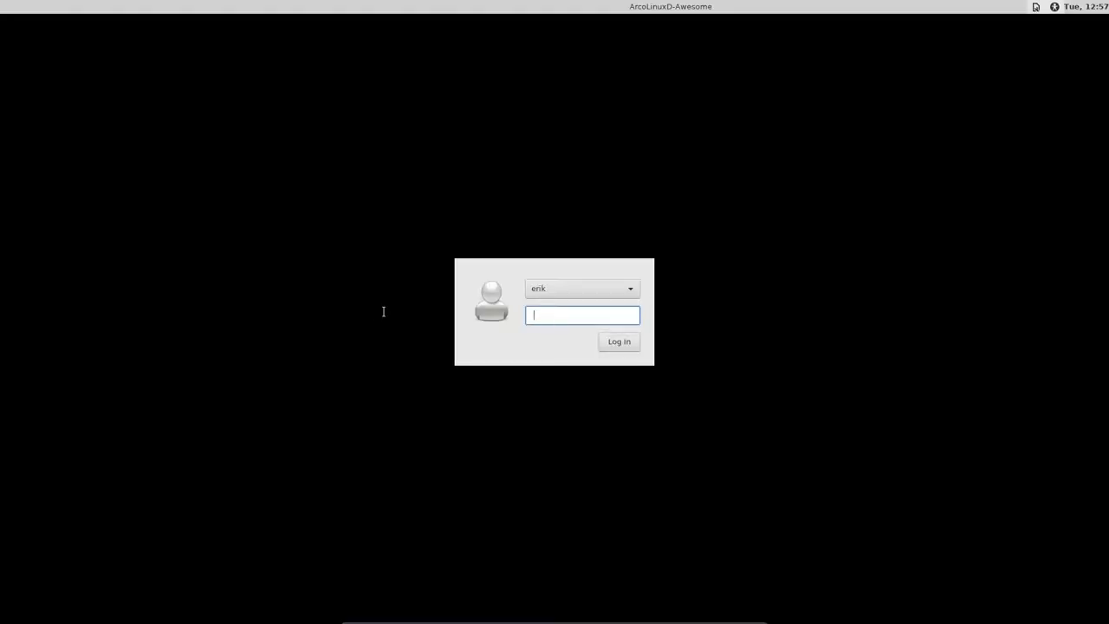
left_click(619, 339)
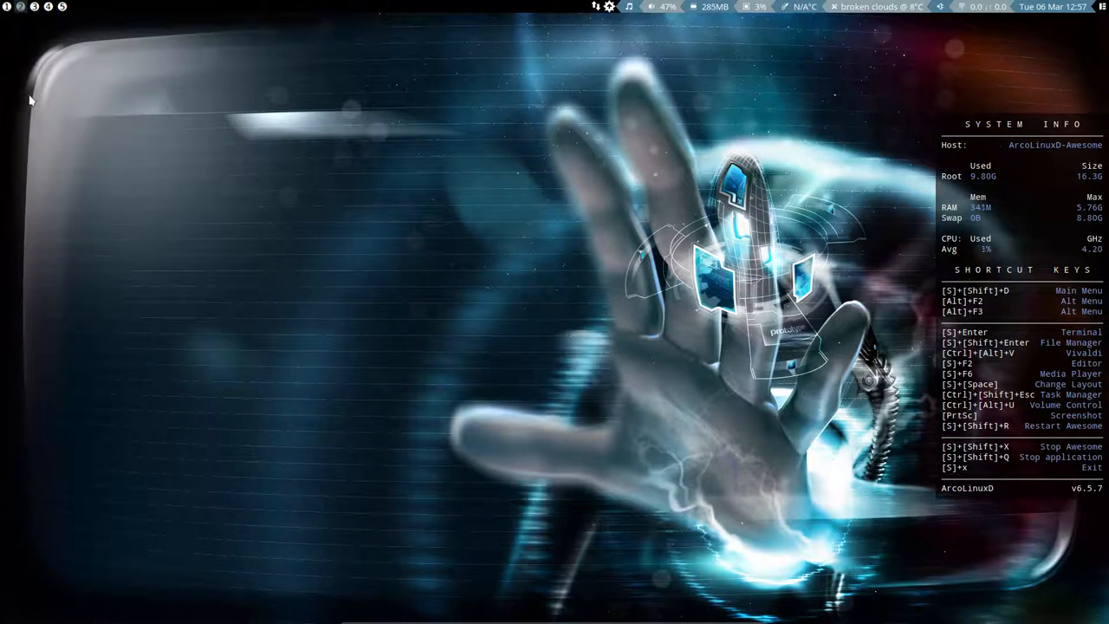
mouse_move(28, 96)
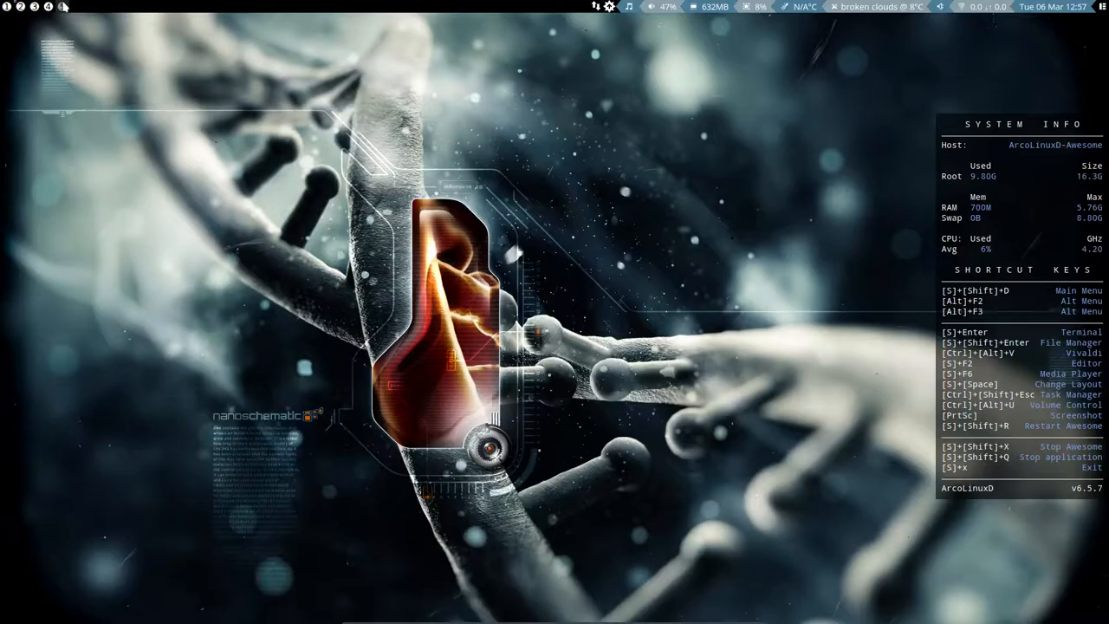
mouse_move(267, 249)
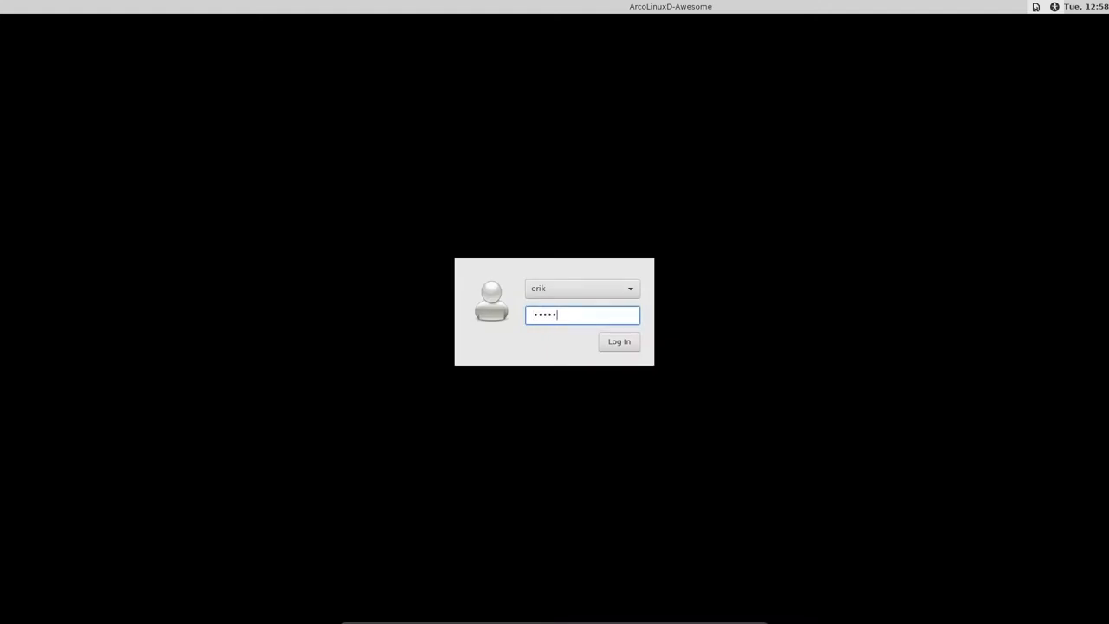
Step: Log back in and confirm the DNA nanoschematic wallpaper persisted
left_click(618, 339)
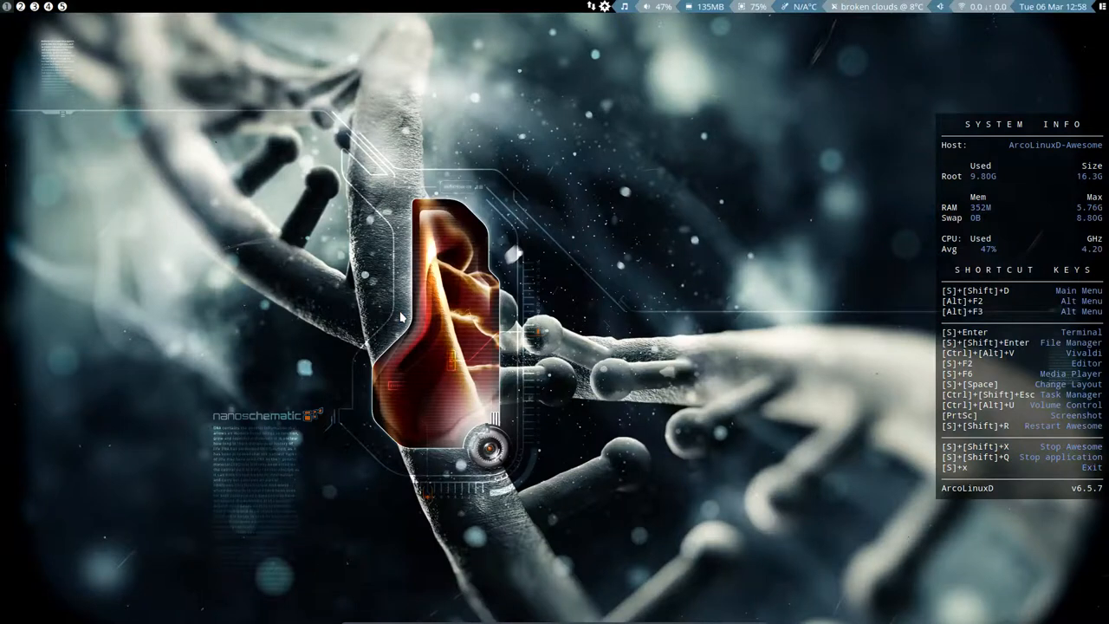